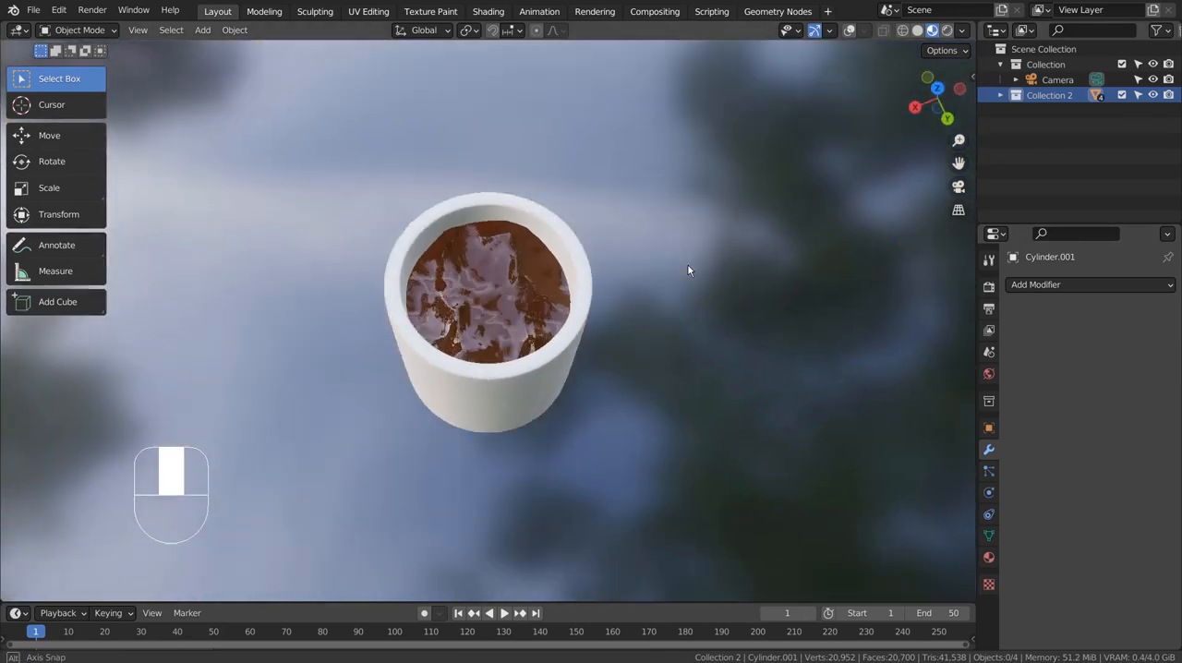
# Step: Orbit around the finished cup preview before clearing the scene
pyautogui.moveTo(687, 270); pyautogui.dragTo(532, 165)
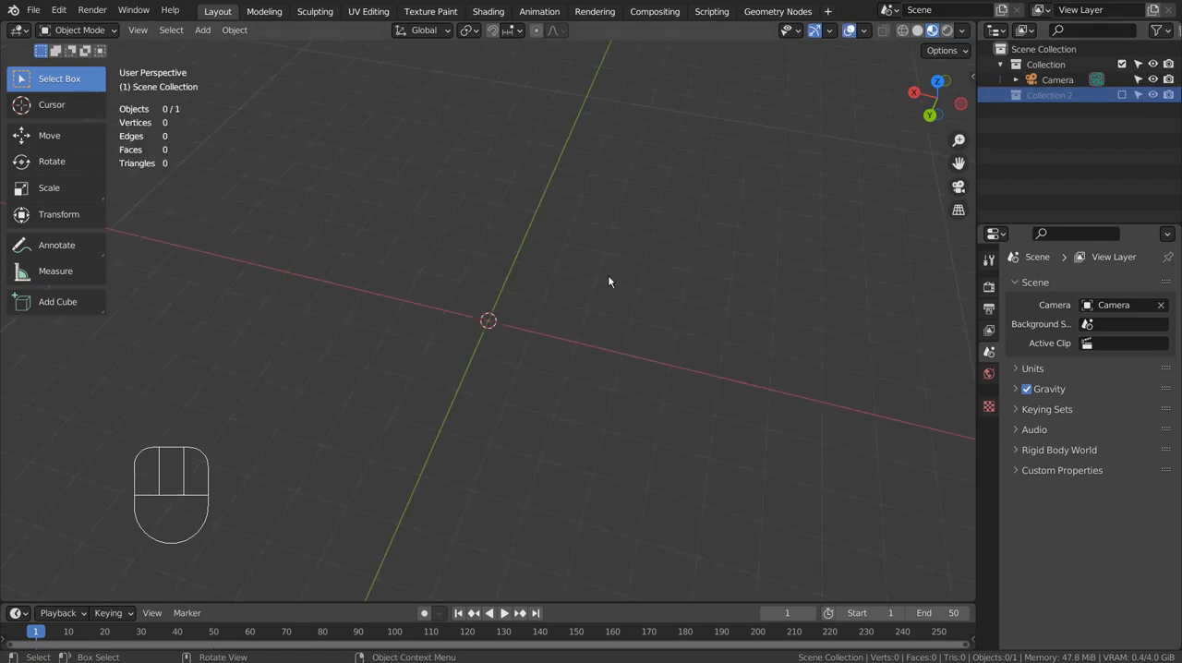
# Step: Add a cylinder, inset its top face for a rim and push the inner face down to hollow it
pyautogui.press('shift+a')
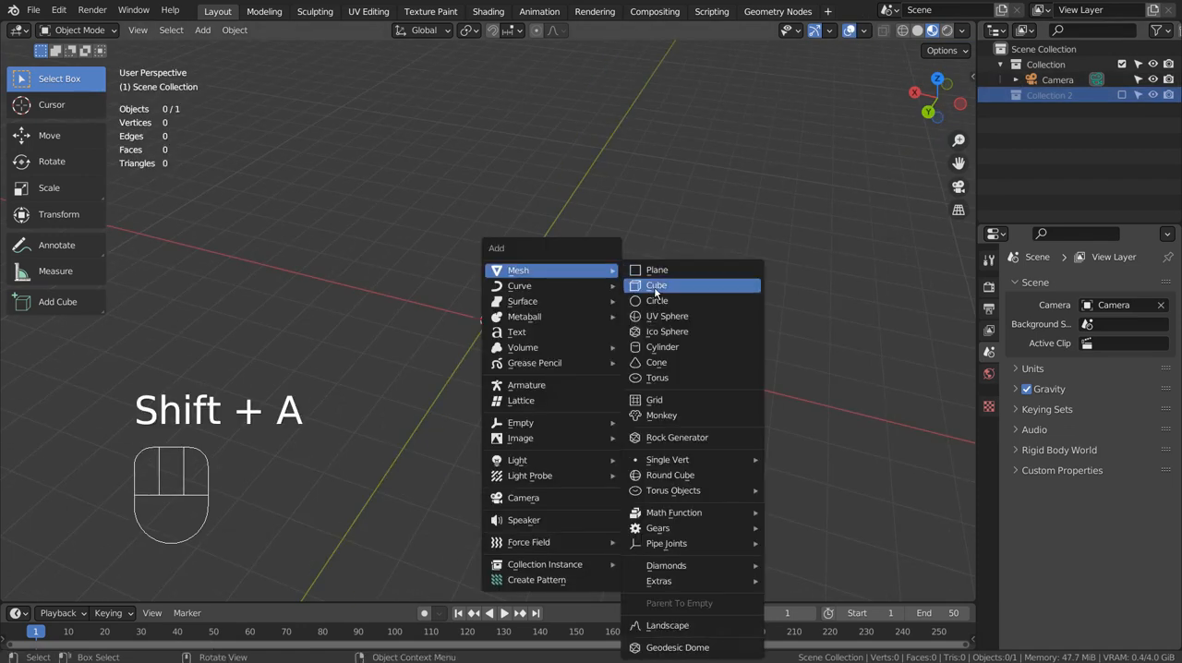
pyautogui.moveTo(663, 355)
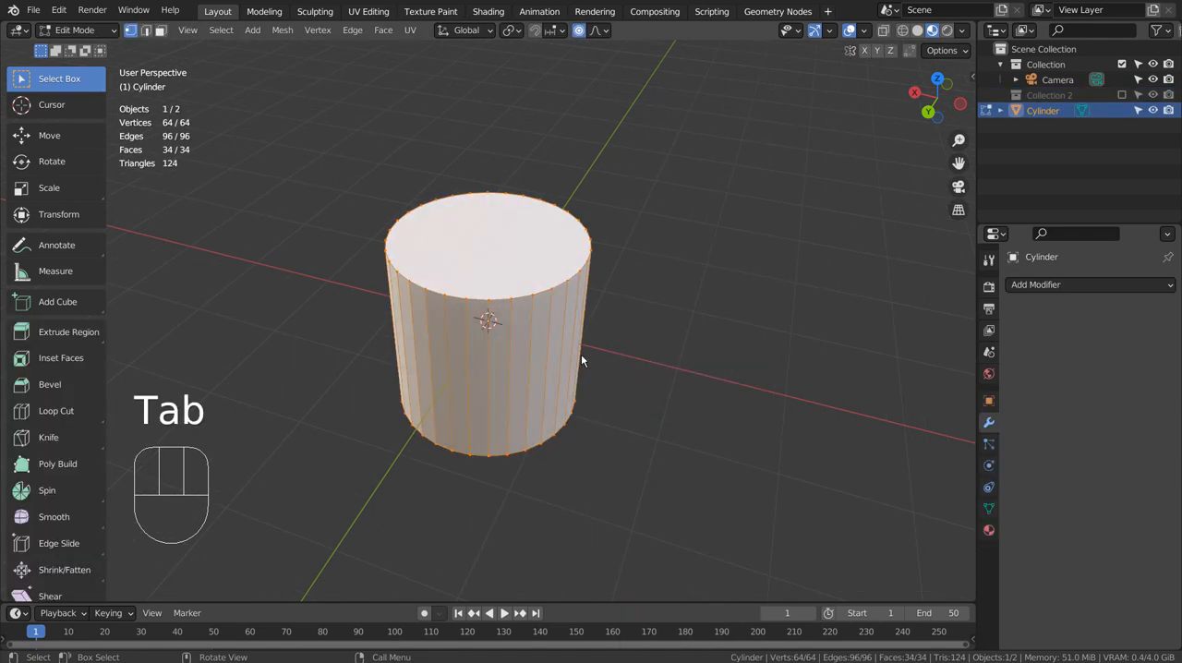
pyautogui.press('3')
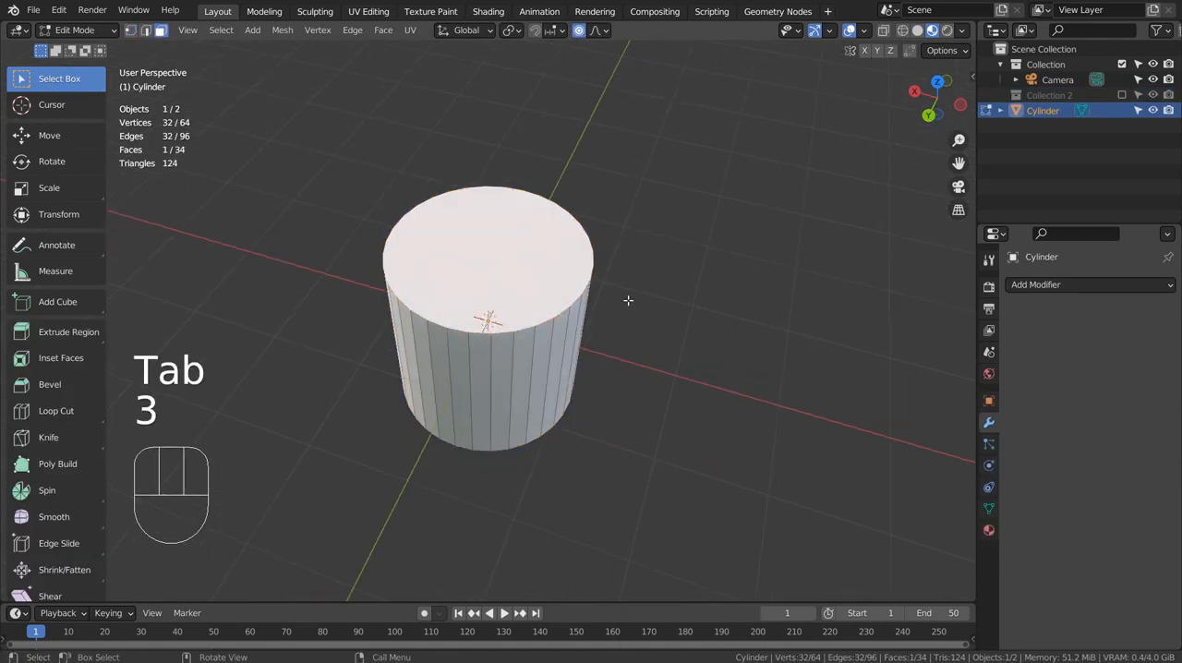
pyautogui.press('i')
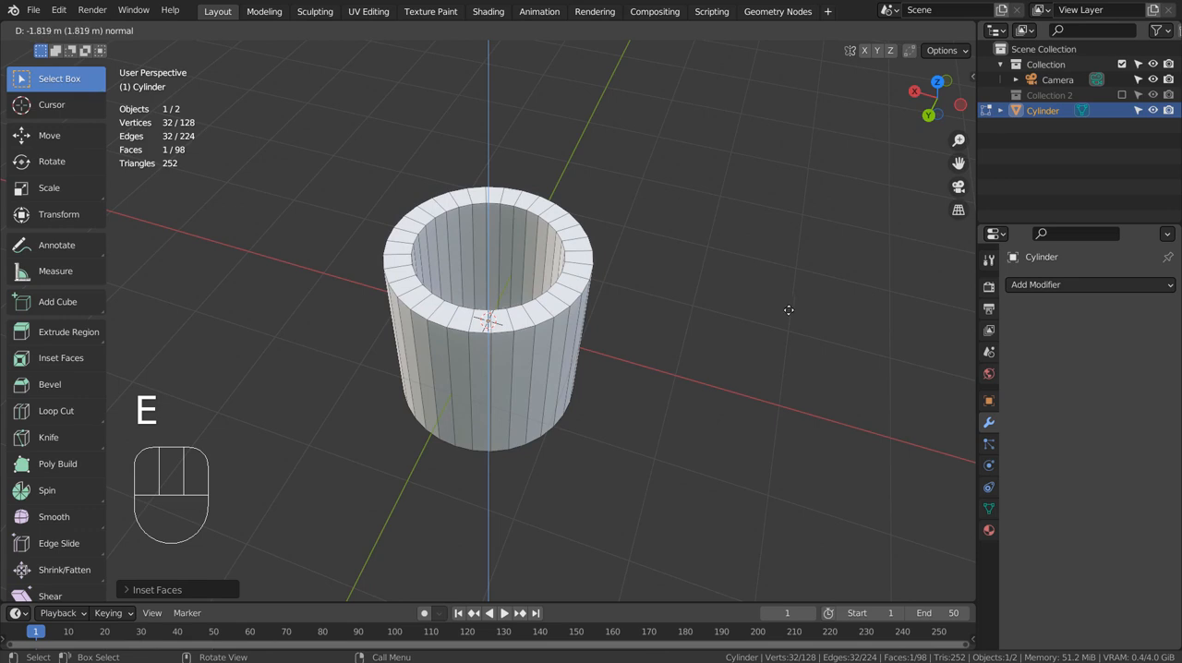
pyautogui.press('Tab')
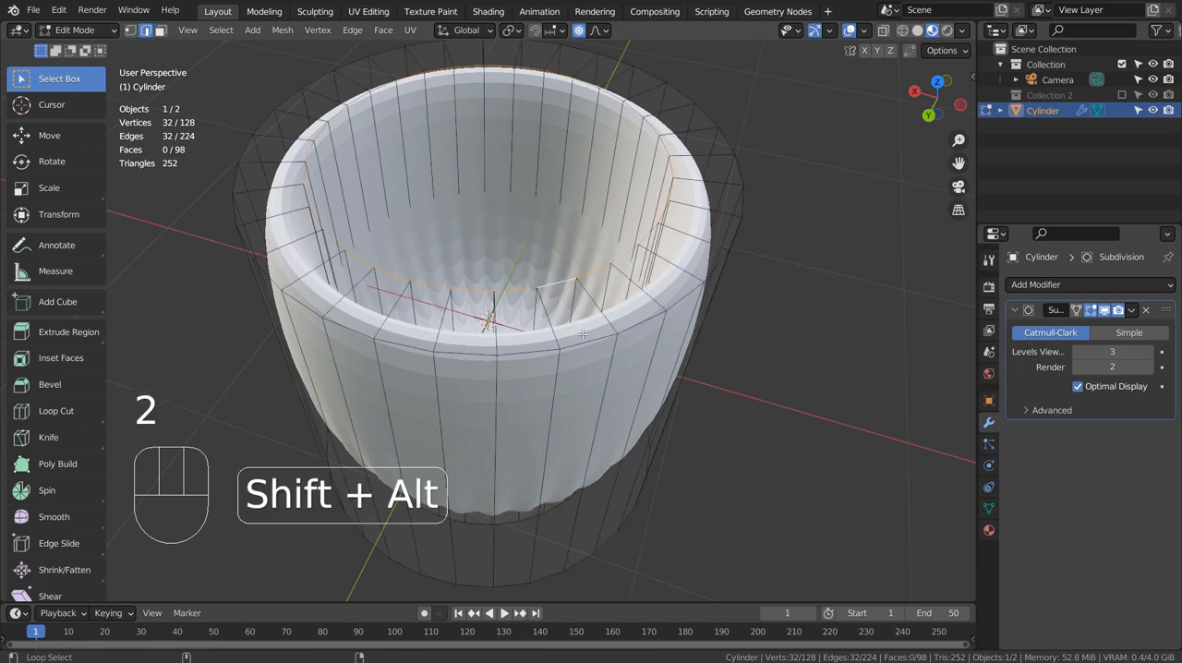
# Step: Bevel the rim and base edge loops so they stay crisp under the subdivision surface
pyautogui.click(582, 333)
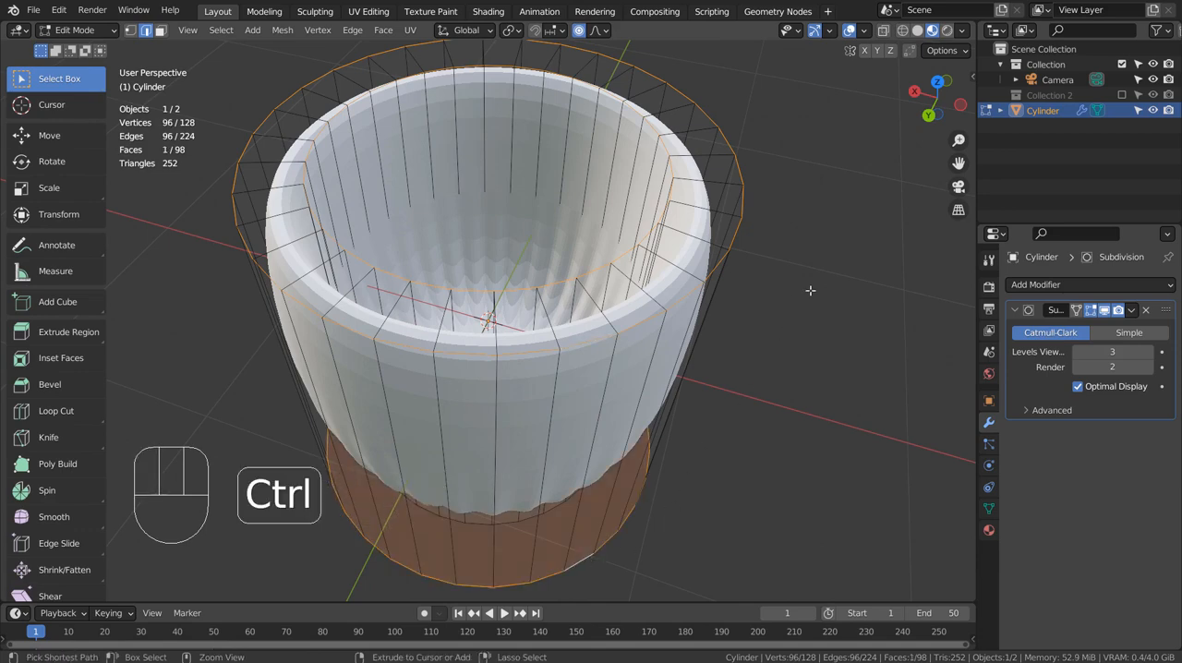
pyautogui.press('ctrl+b')
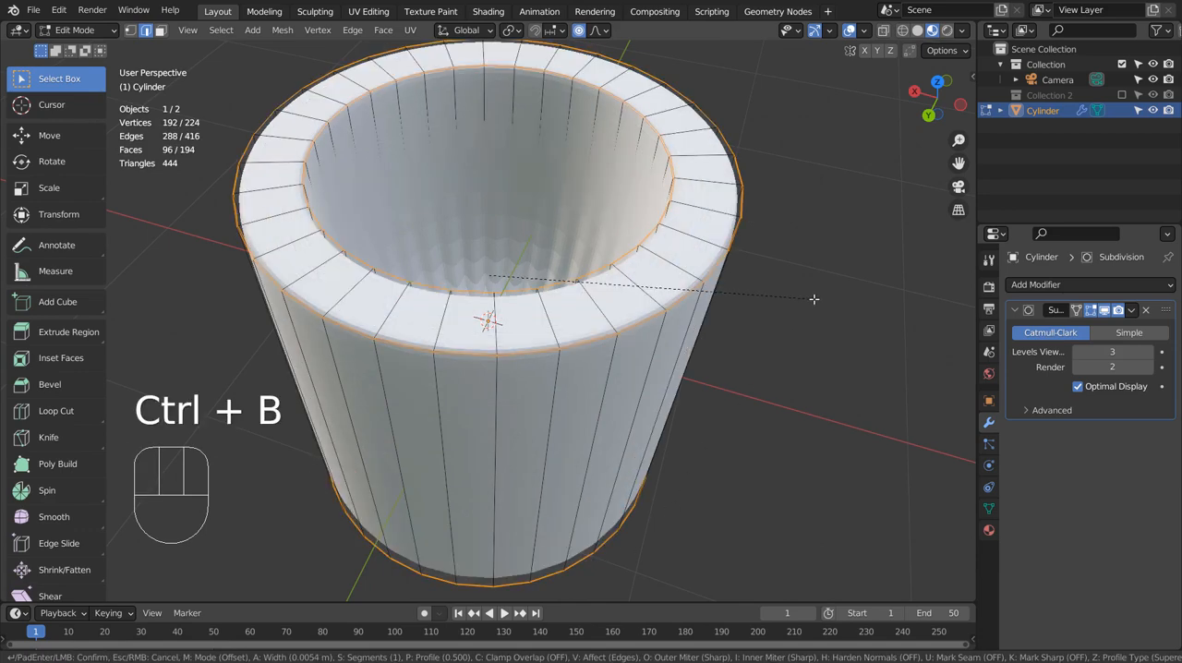
pyautogui.press('Tab')
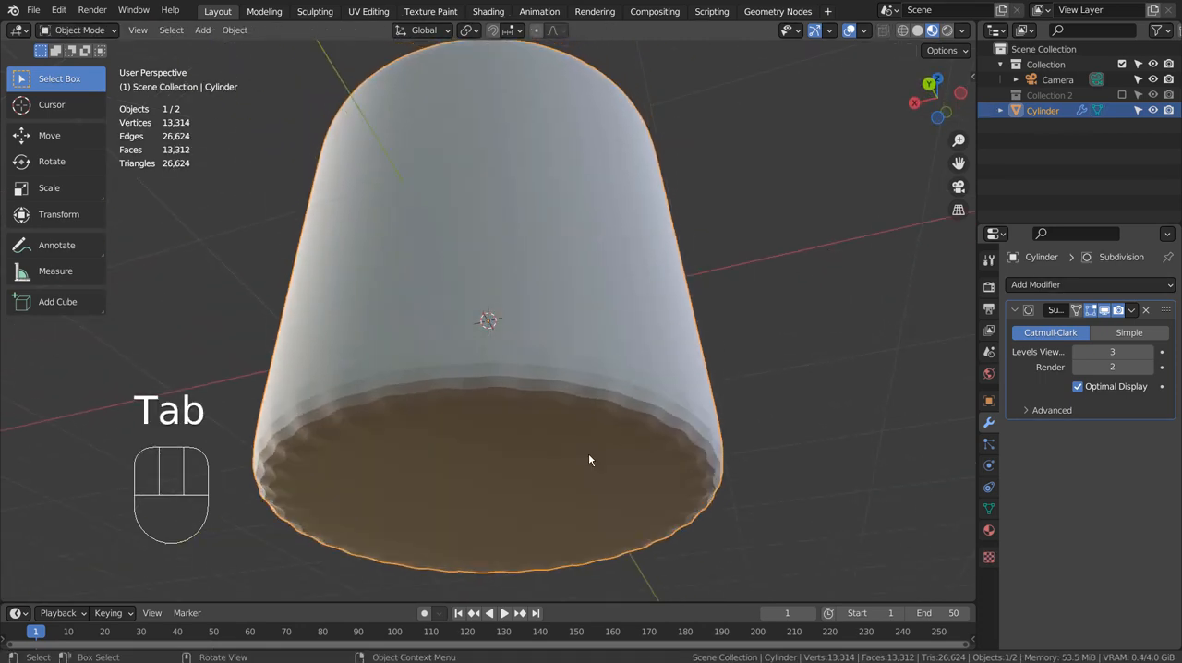
# Step: Inset the cup's outer base and inner bottom faces to sharpen them
pyautogui.press('Tab')
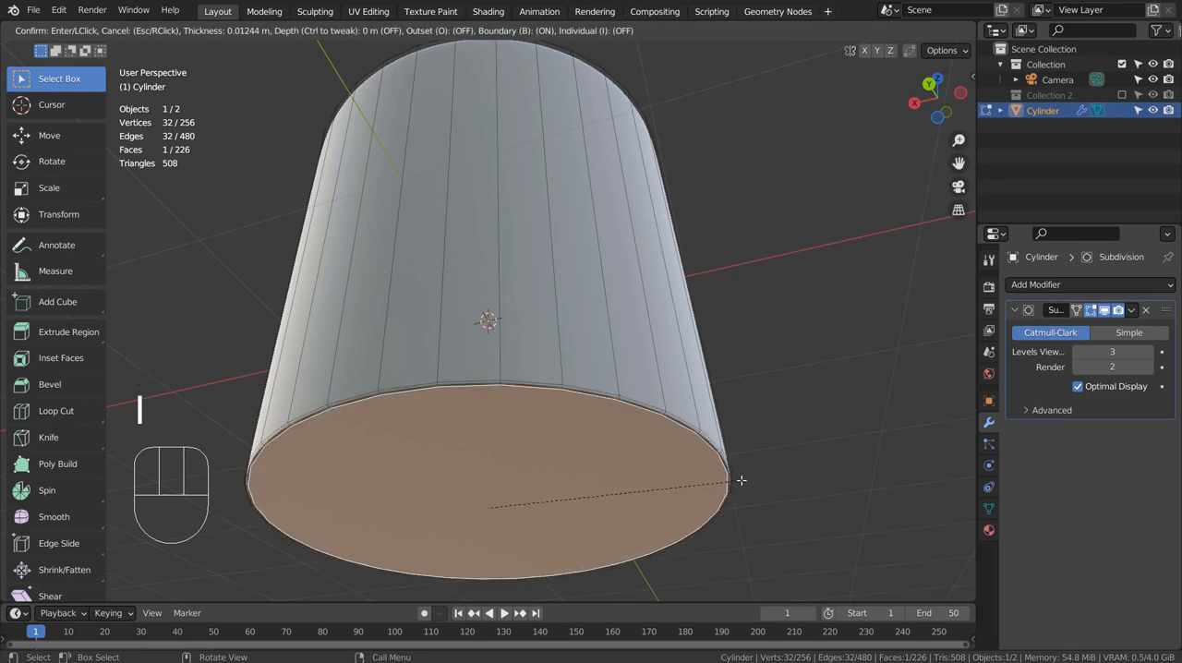
pyautogui.press('Tab')
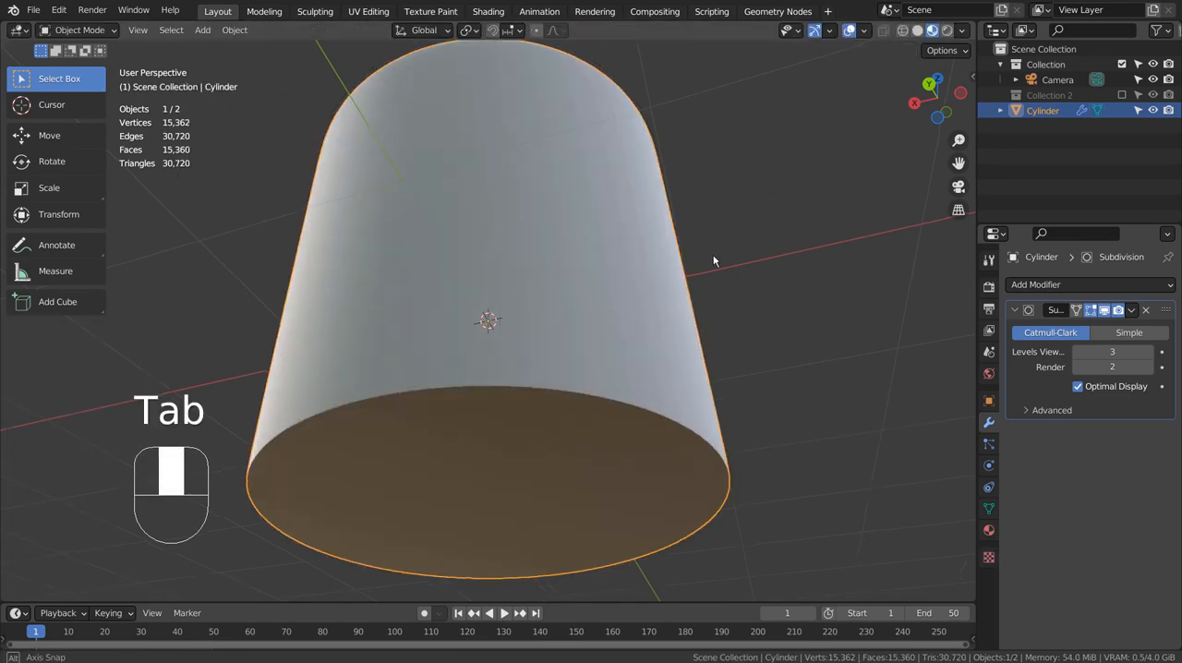
pyautogui.press('Tab')
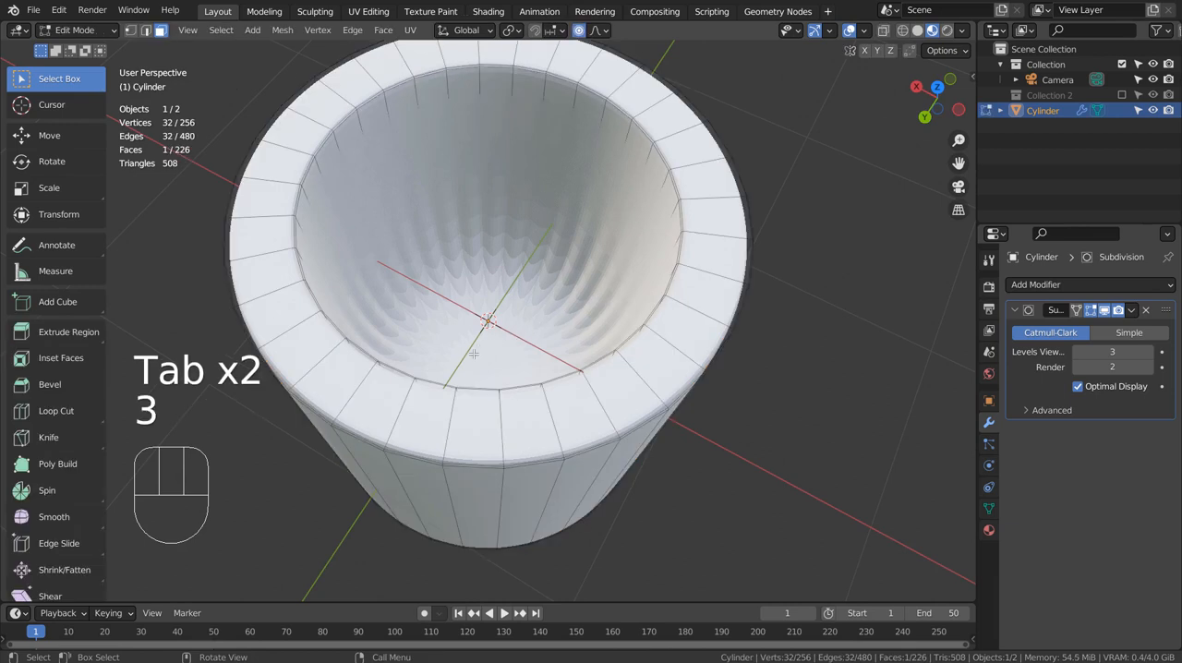
pyautogui.press('i')
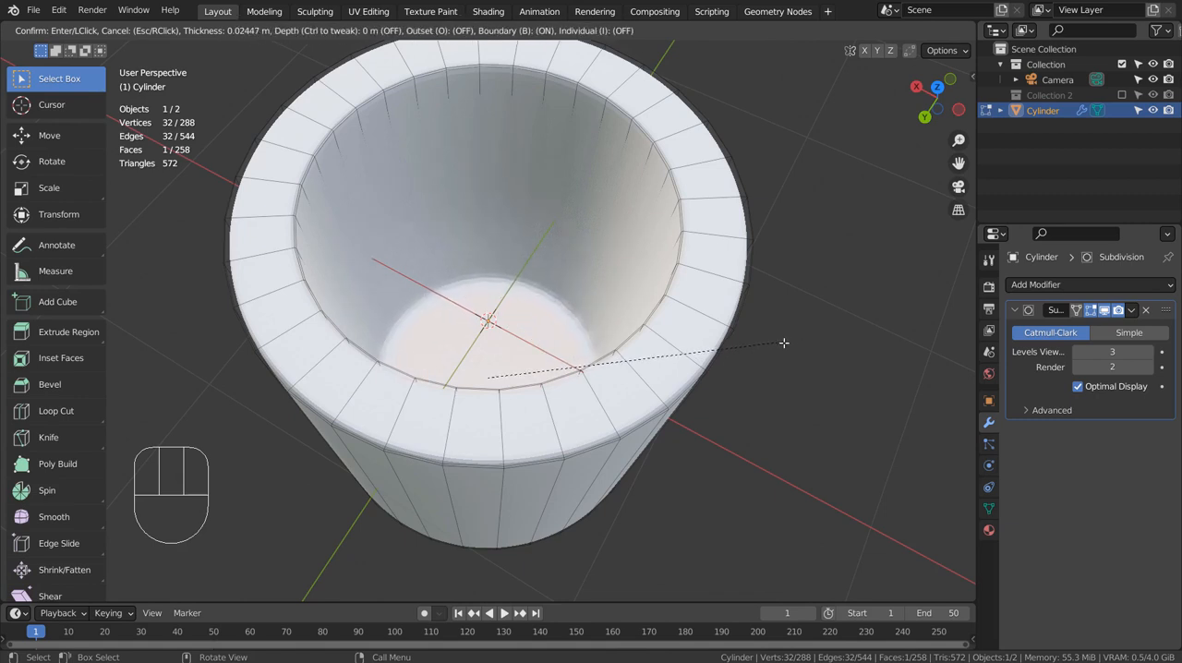
# Step: Add a loop cut inside the cup wall and slide it into place
pyautogui.press('ctrl+r')
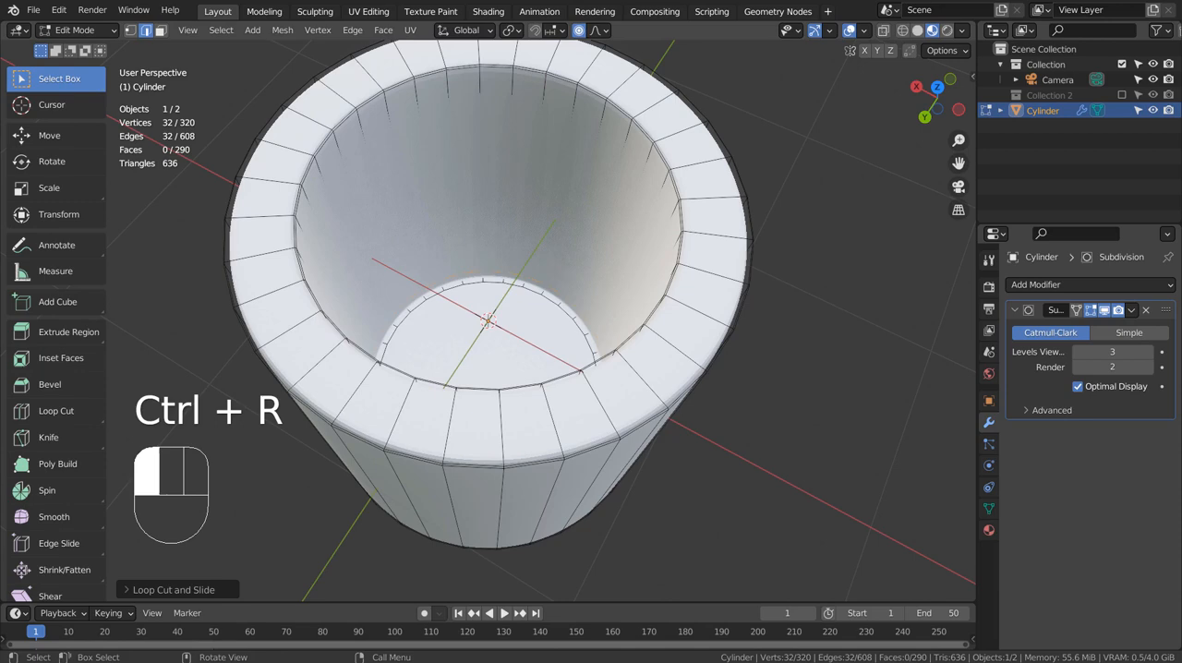
pyautogui.press('Tab')
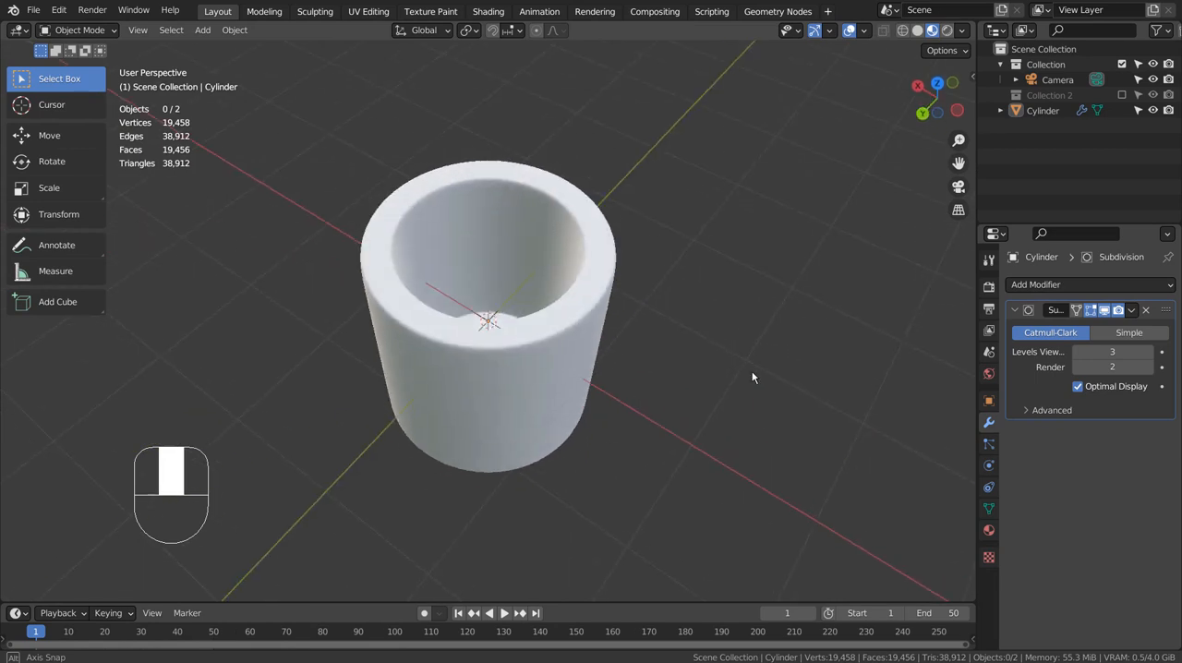
pyautogui.press('KP_1')
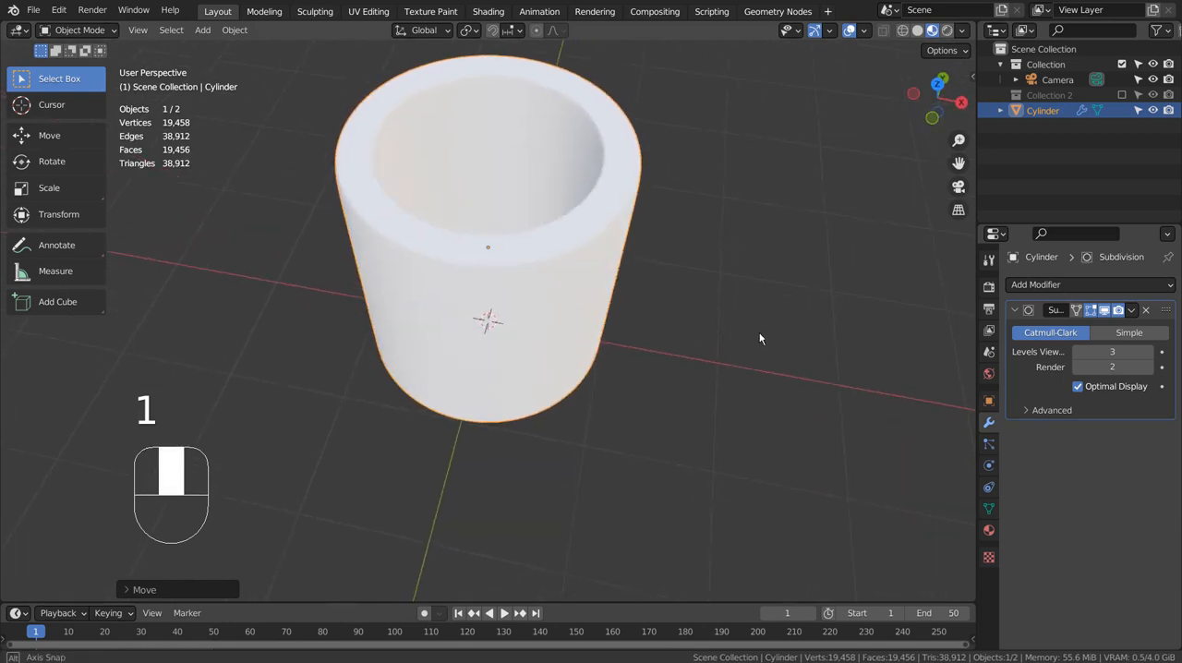
pyautogui.press('shift+a')
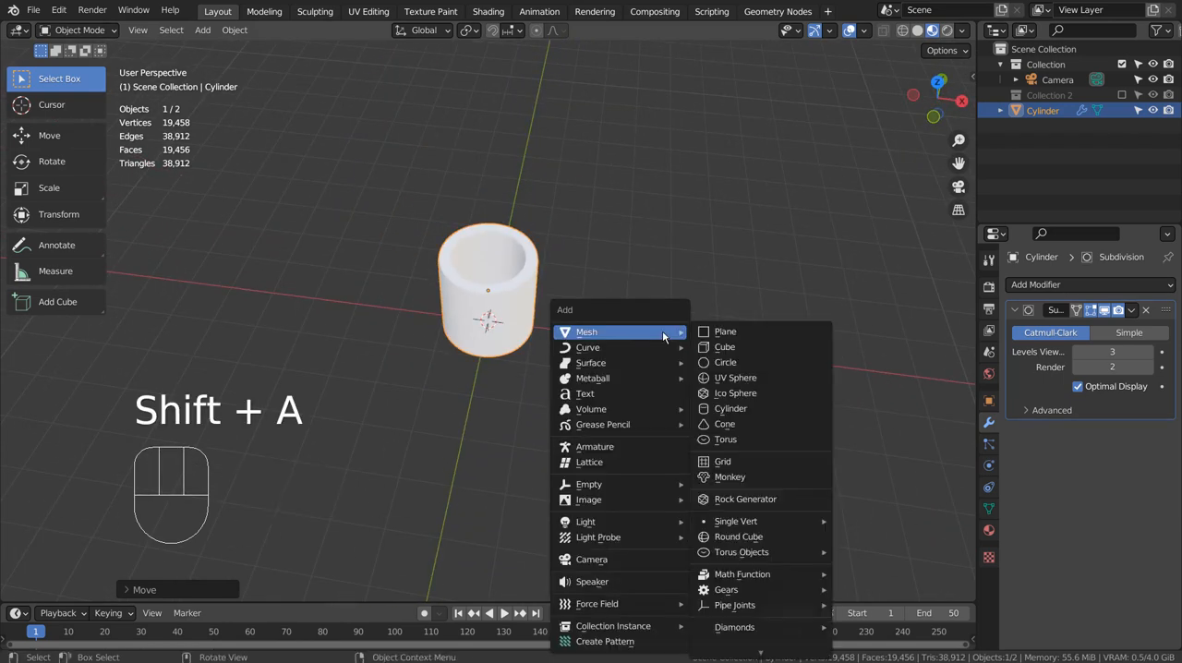
# Step: Add a plane for the liquid and give it an Ocean modifier with size 0.25
pyautogui.click(724, 331)
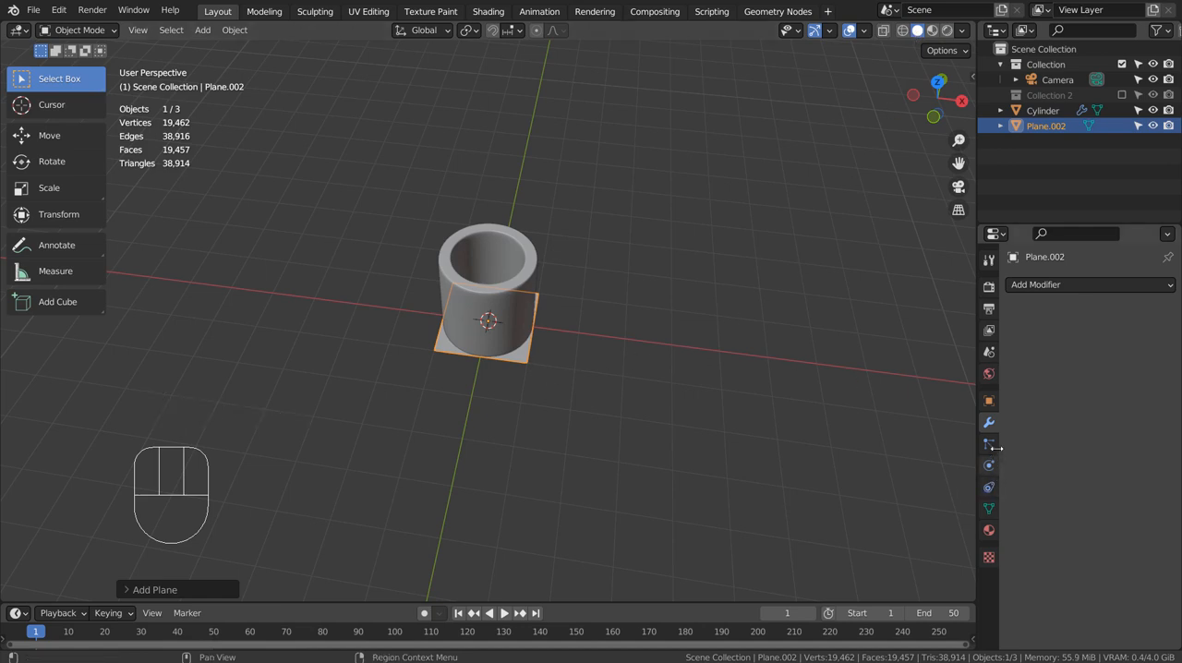
pyautogui.click(1090, 285)
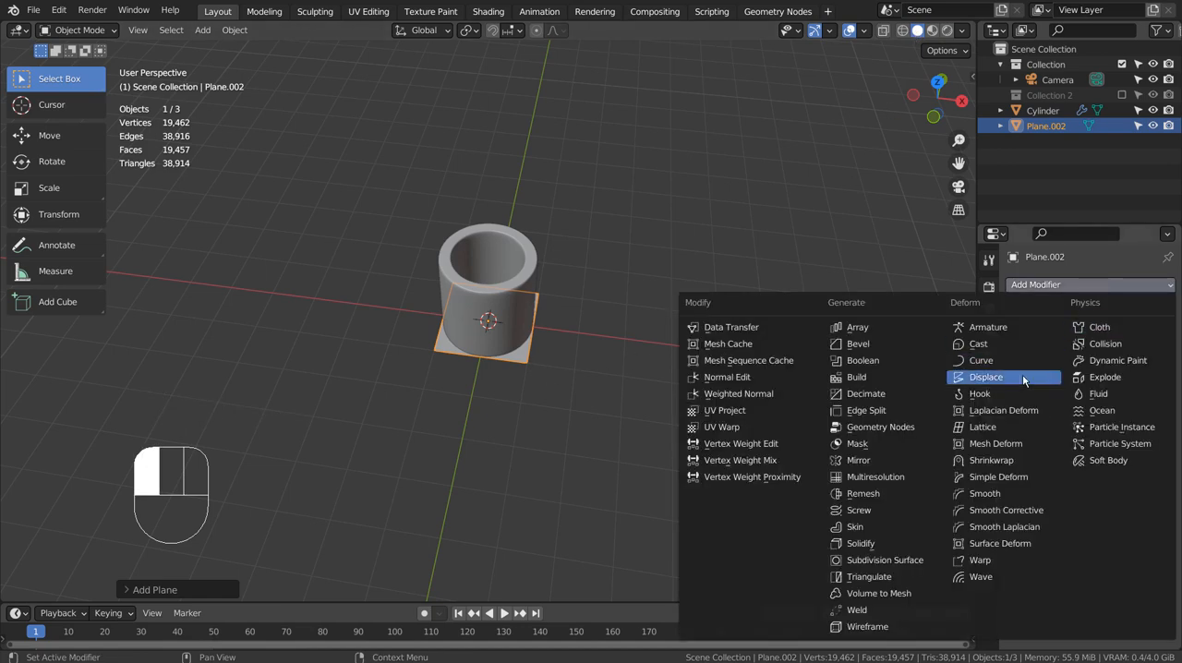
pyautogui.moveTo(996, 443)
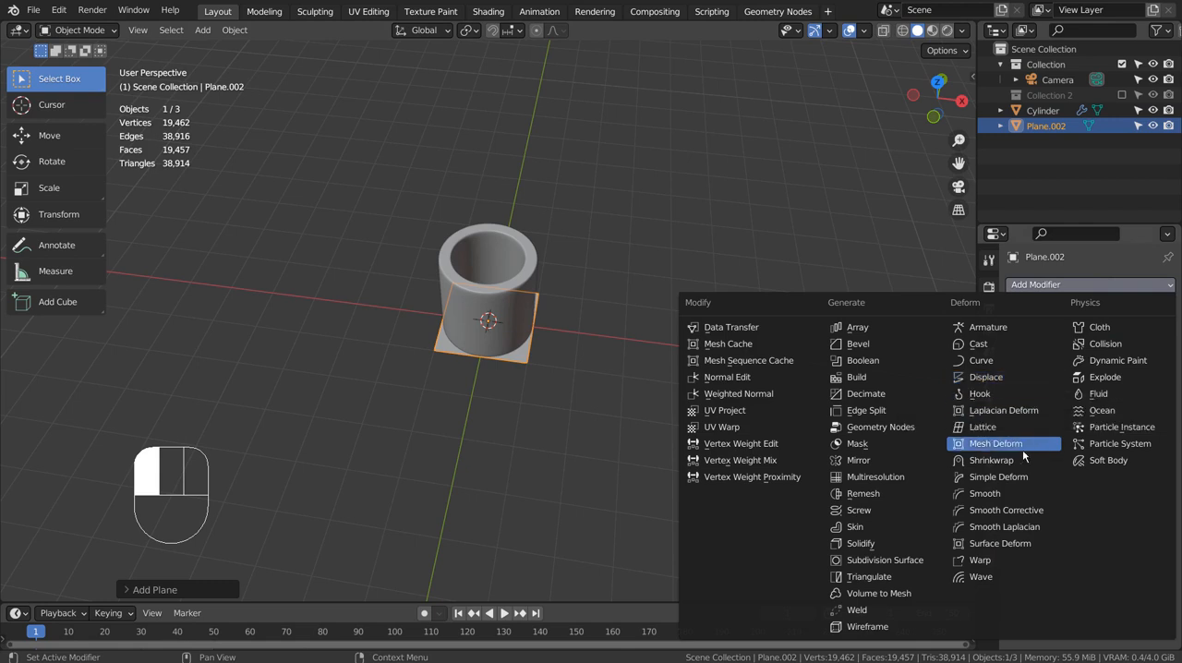
pyautogui.moveTo(1097, 393)
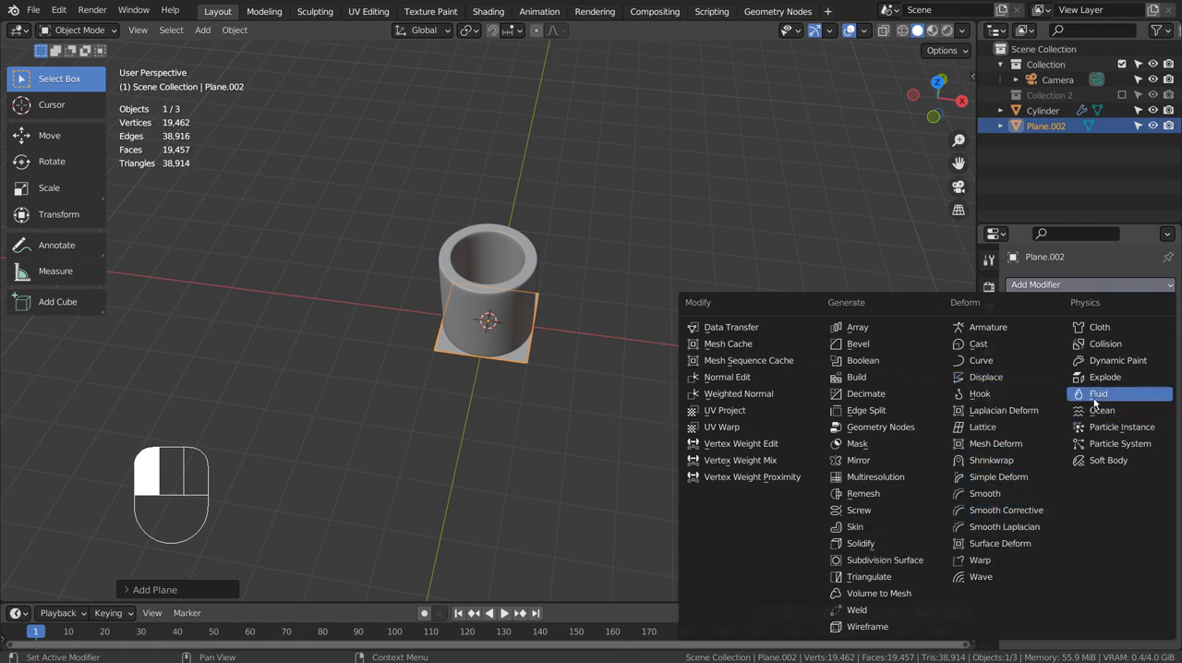
pyautogui.click(1101, 410)
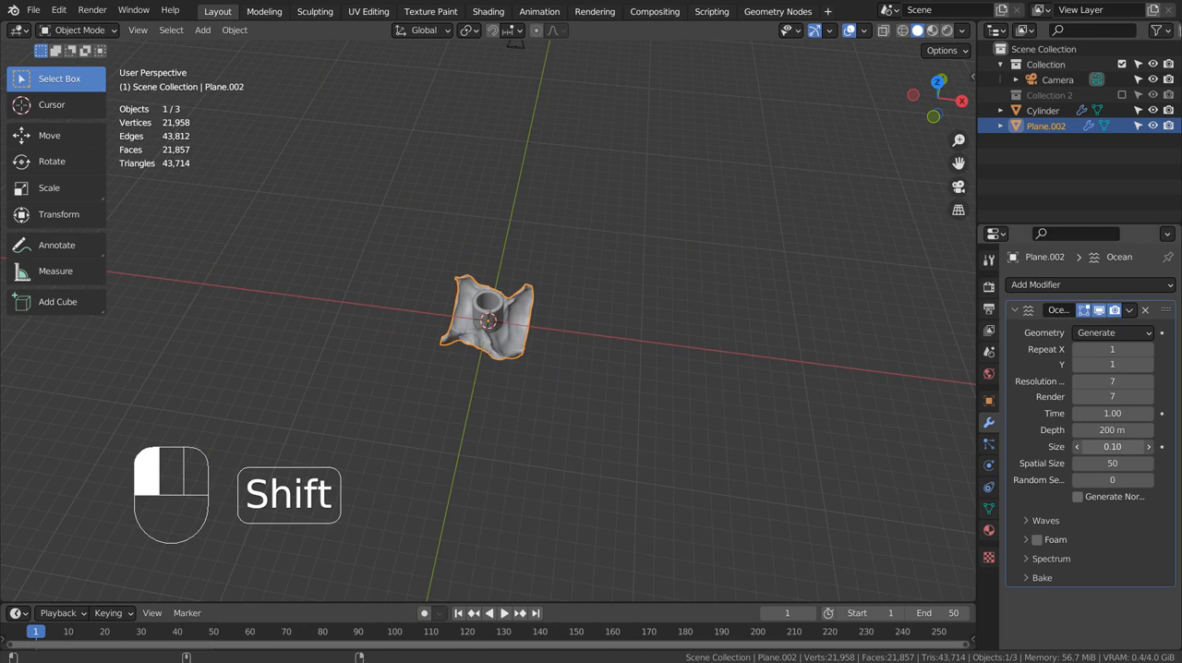
pyautogui.click(1112, 445)
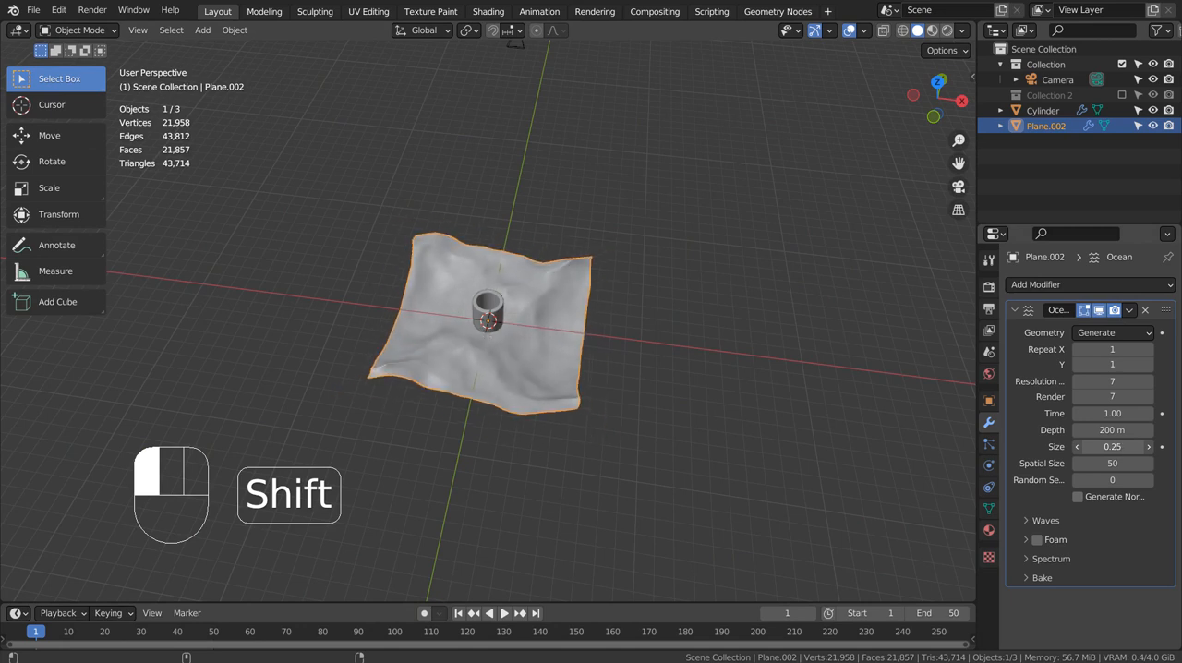
# Step: Scale the ocean sheet down, raise it to the cup rim and add a new cylinder
pyautogui.press('s')
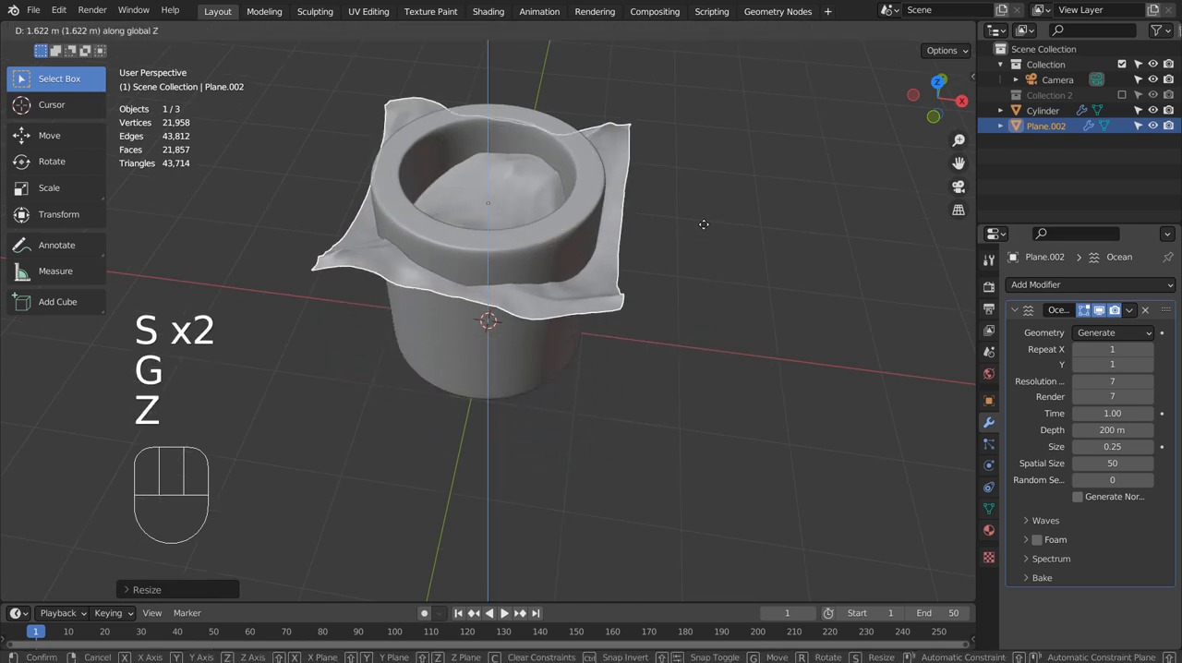
pyautogui.press('Return')
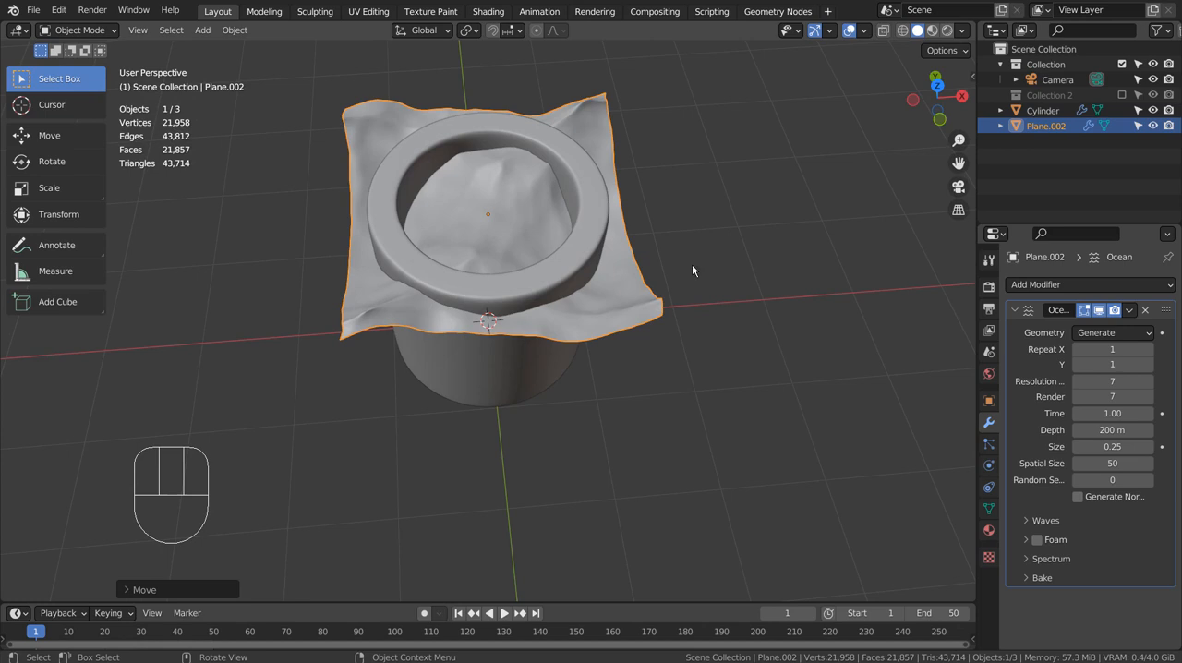
pyautogui.press('shift+a')
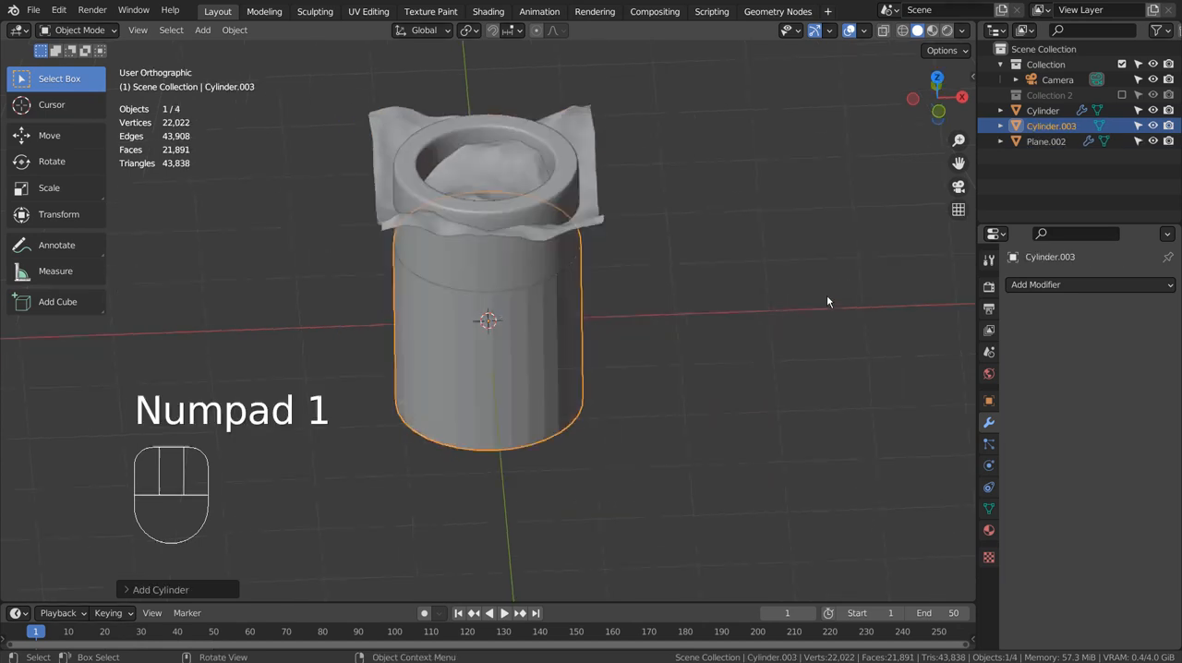
# Step: Narrow the cylinder in X and Y so it fits inside the cup wall, level with the rim
pyautogui.press('z')
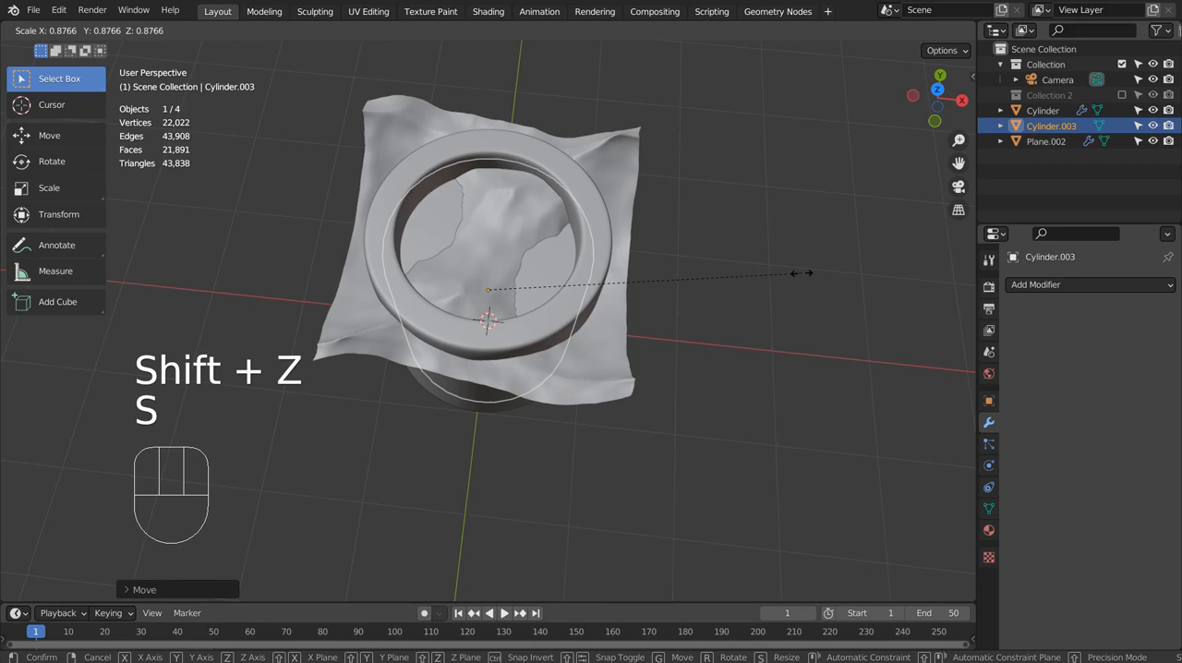
pyautogui.press('KP_7')
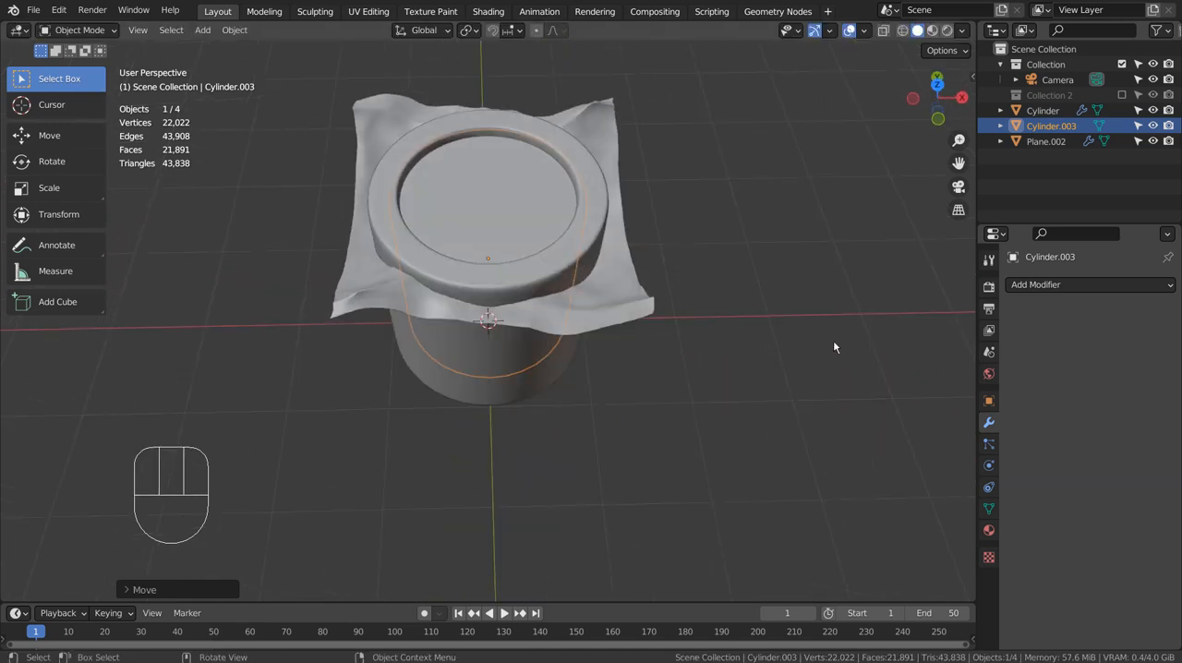
pyautogui.click(1045, 141)
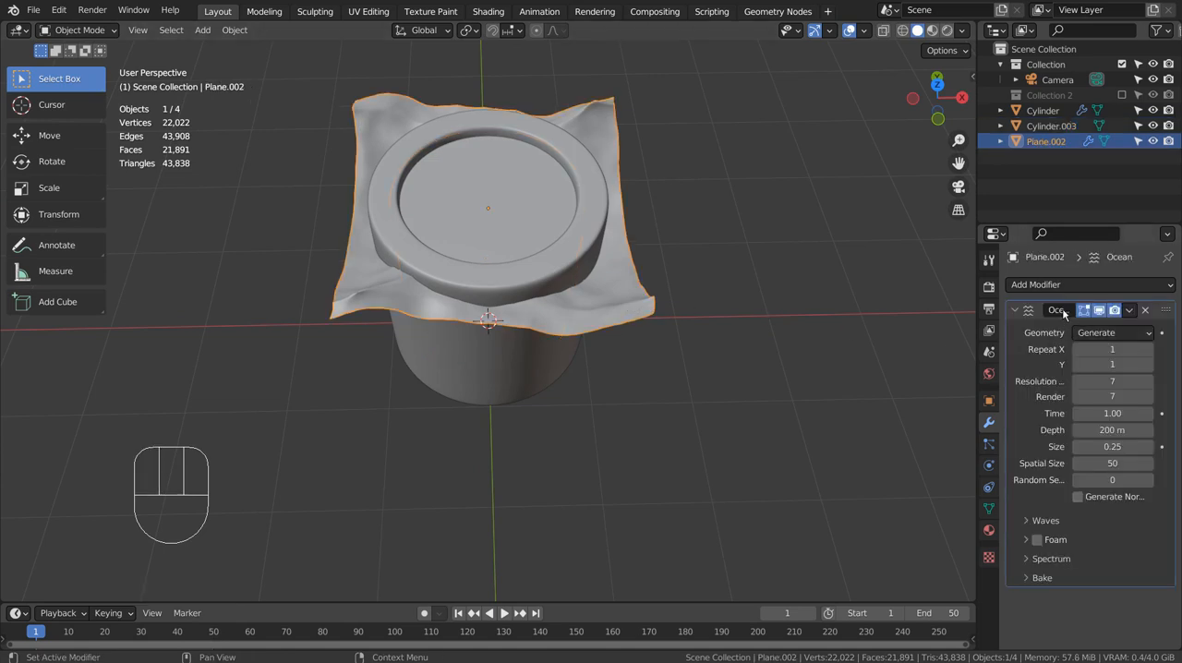
# Step: Give the ocean sheet a Boolean Intersect modifier targeting the inner cylinder and view in wireframe
pyautogui.click(1036, 285)
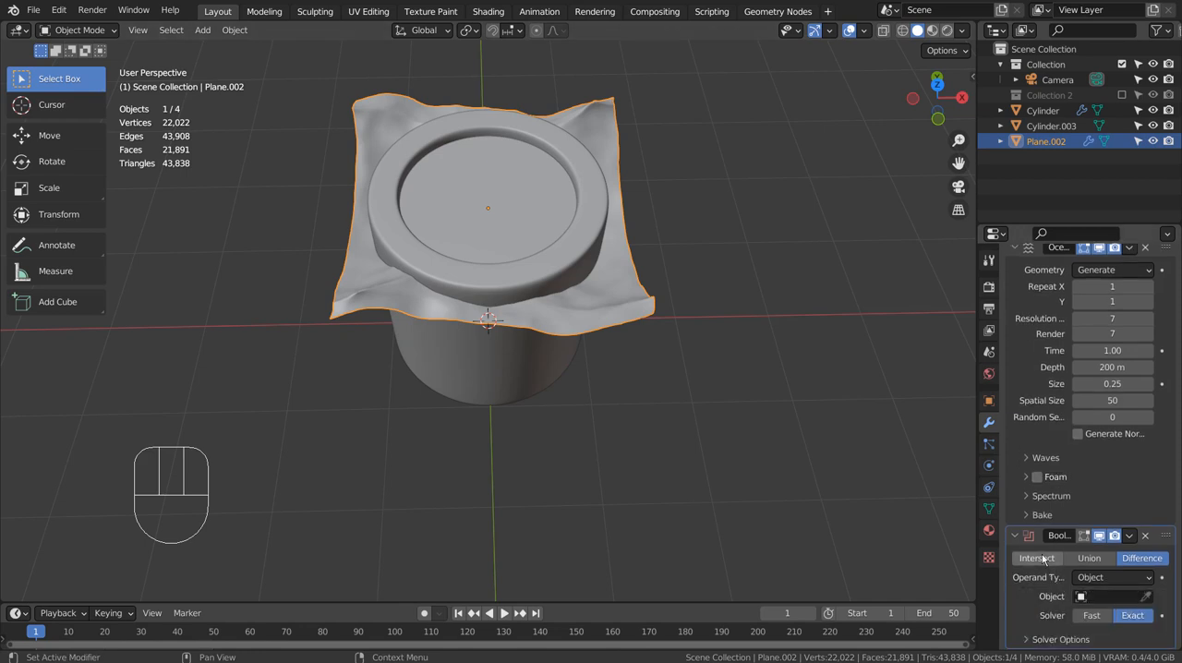
pyautogui.click(1108, 595)
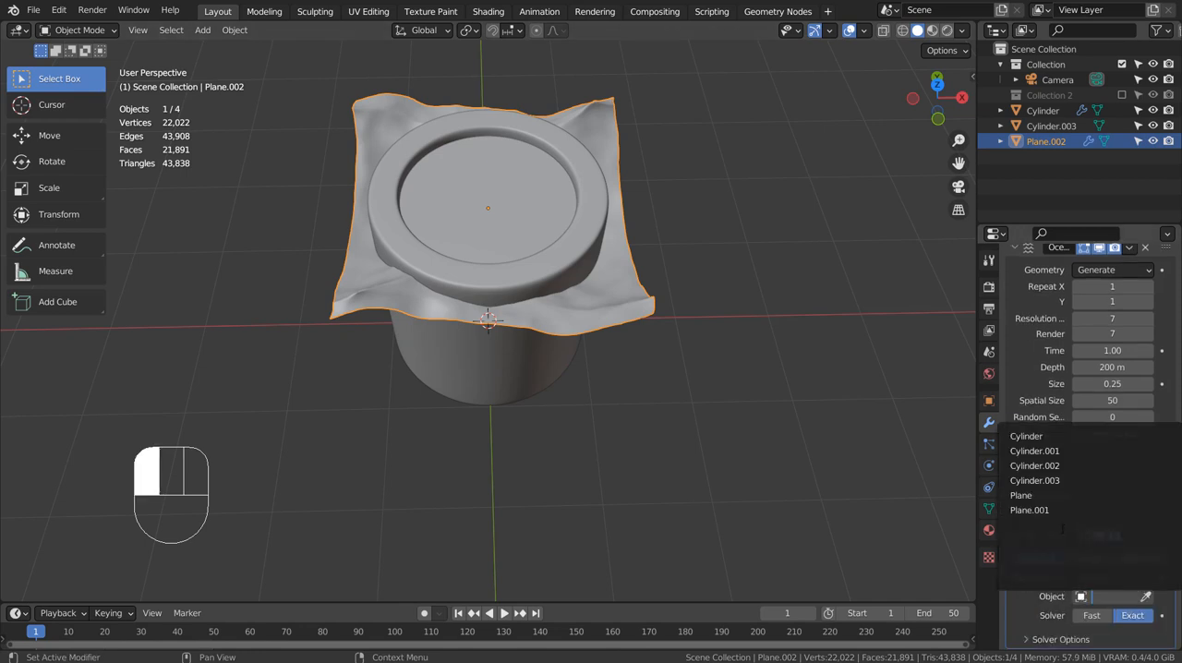
pyautogui.click(1034, 480)
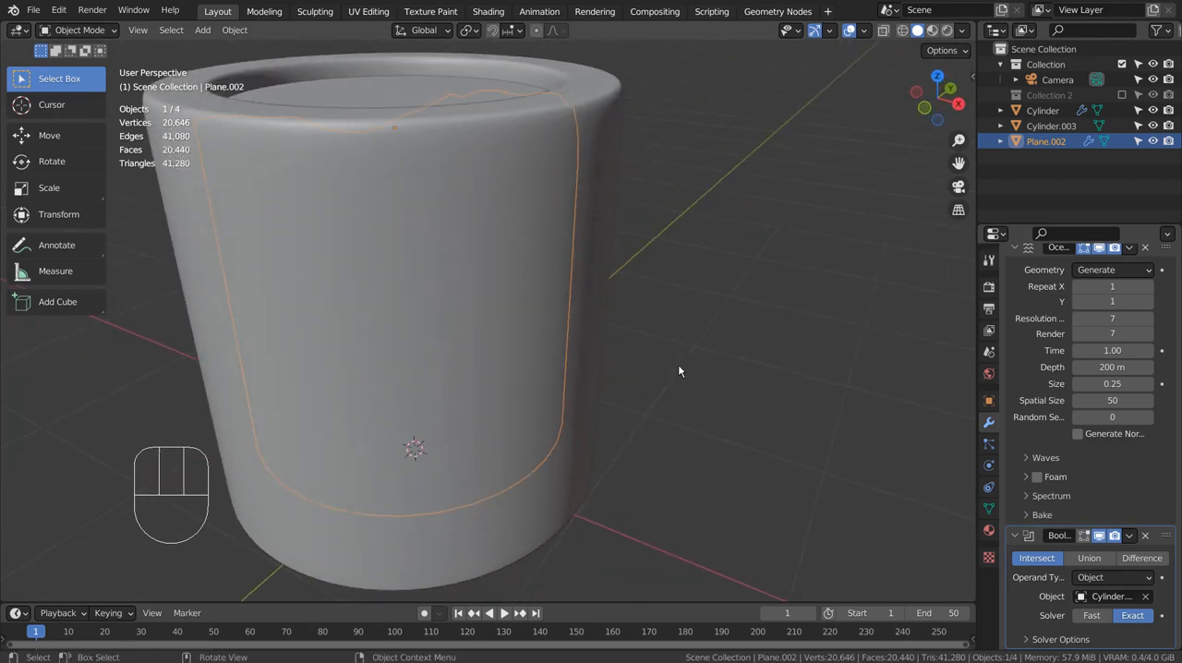
pyautogui.press('shift+z')
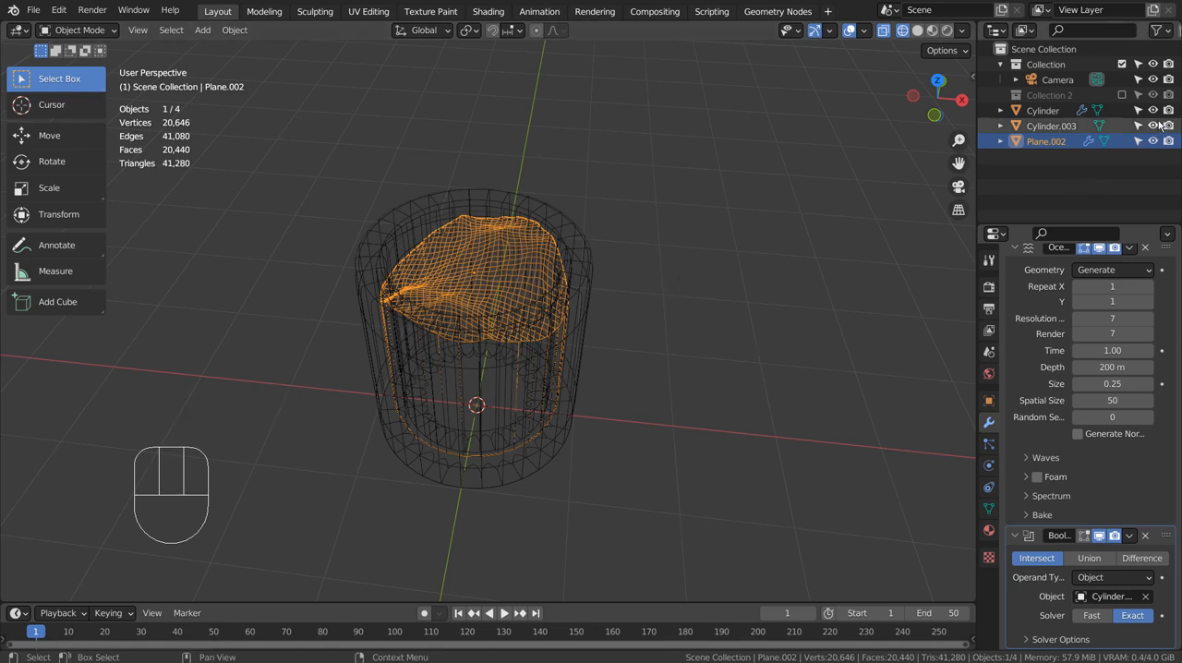
# Step: Return to solid shading and hide the inner cutter cylinder
pyautogui.press('shift+z')
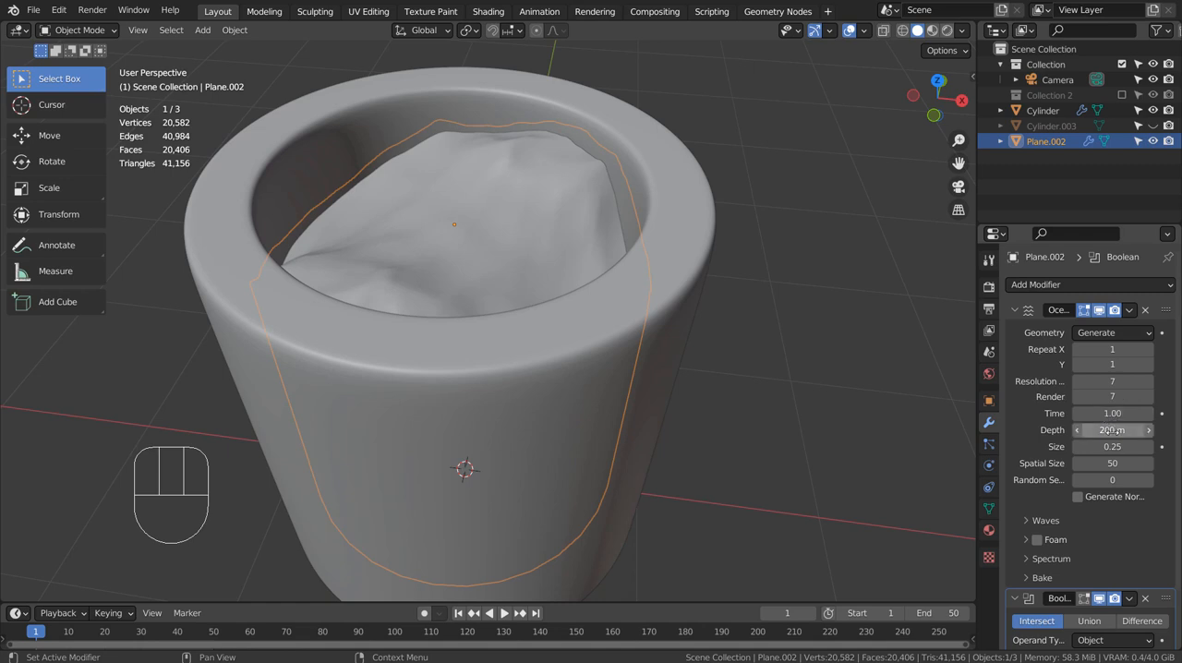
# Step: Set the ocean's wave Scale to 1.130 in the Waves panel
pyautogui.click(1028, 521)
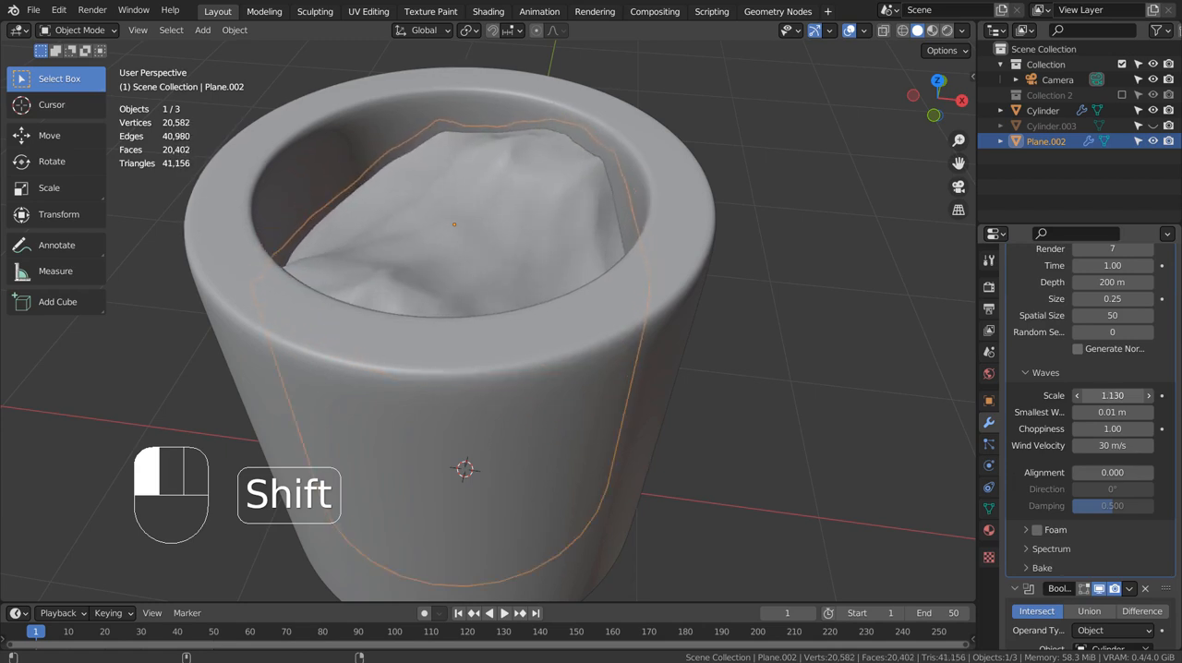
pyautogui.click(1112, 396)
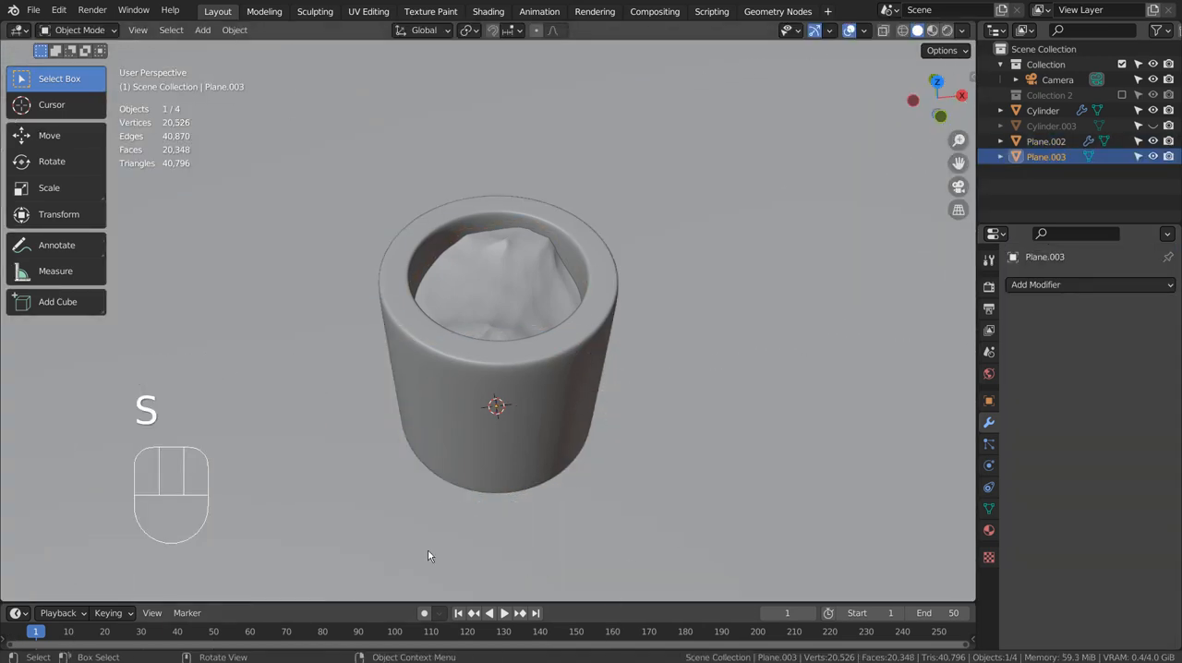
# Step: Assign the brown glossy Material.004 to the liquid plane and preview the cup against the HDRI world
pyautogui.click(1042, 111)
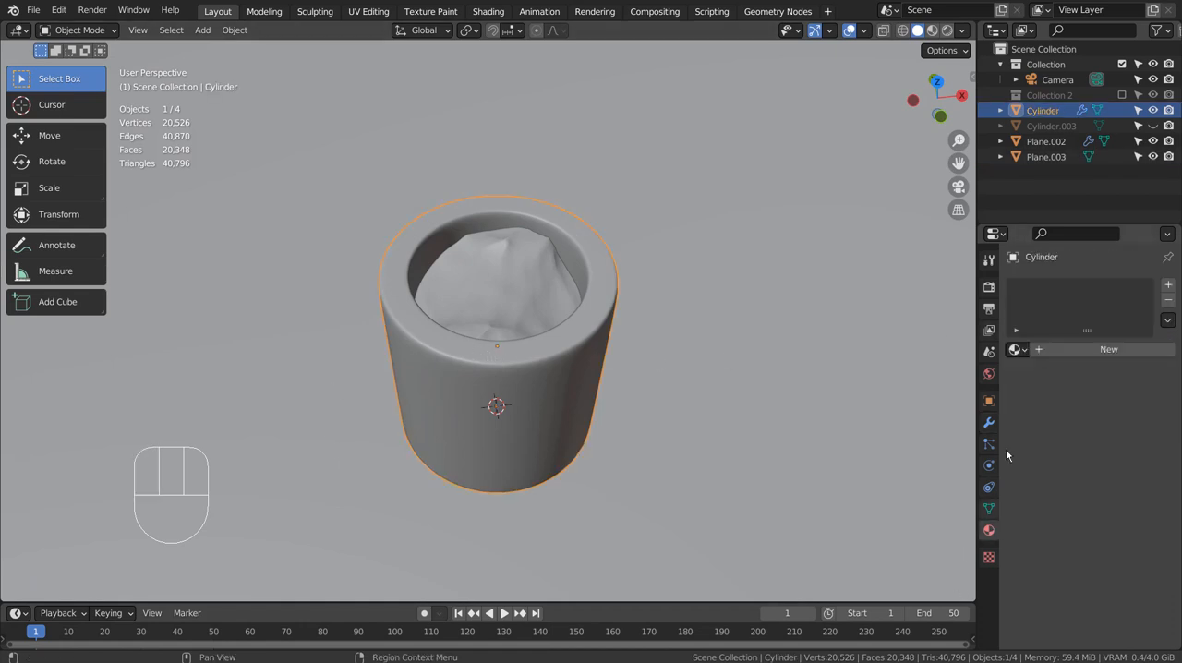
pyautogui.click(1016, 349)
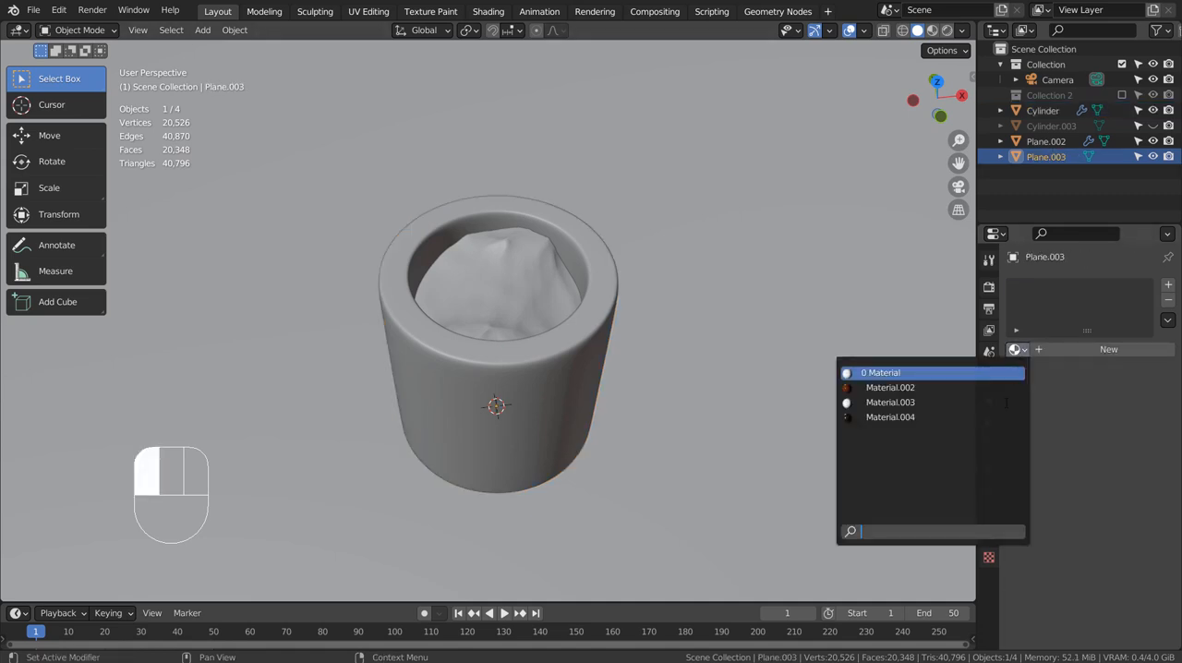
pyautogui.click(1046, 140)
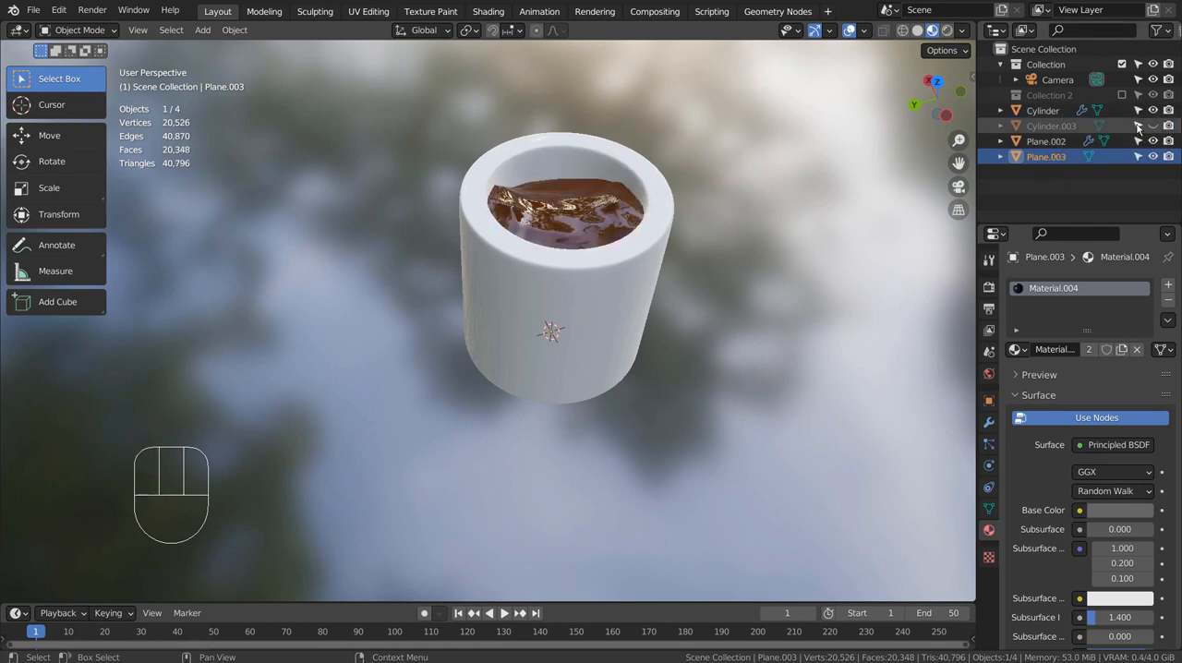
pyautogui.click(1044, 111)
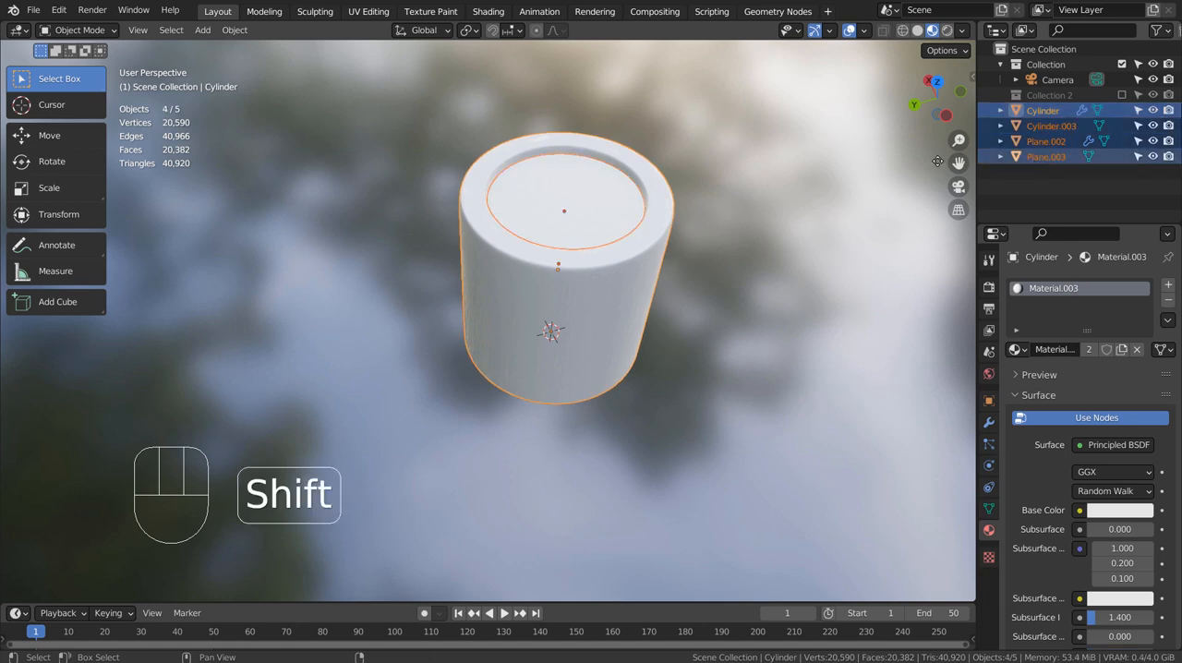
# Step: Move the first cup's objects into a new Collection 3 and inspect Plane.001's Ocean modifier settings
pyautogui.press('m')
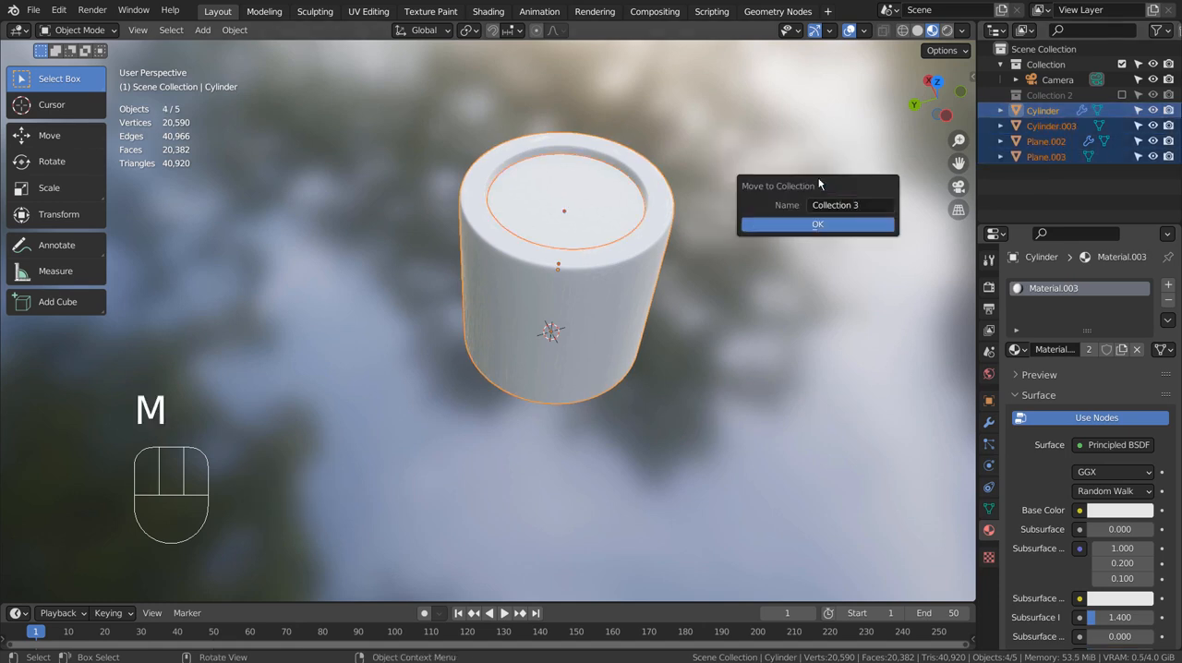
pyautogui.click(817, 224)
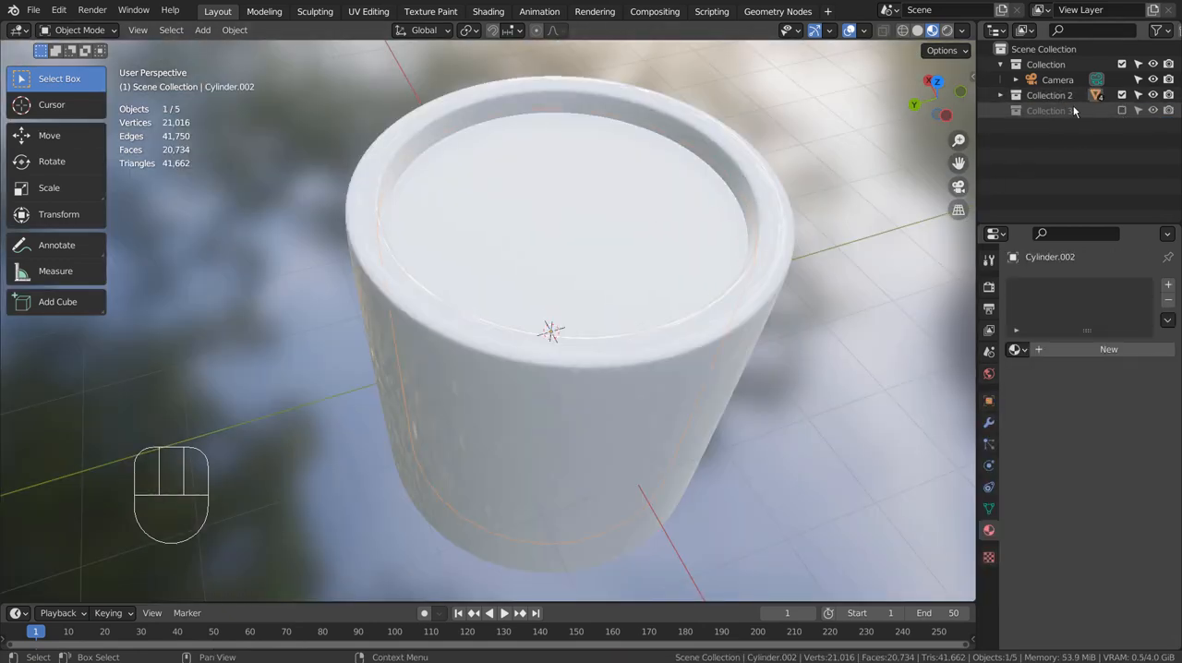
pyautogui.click(1001, 96)
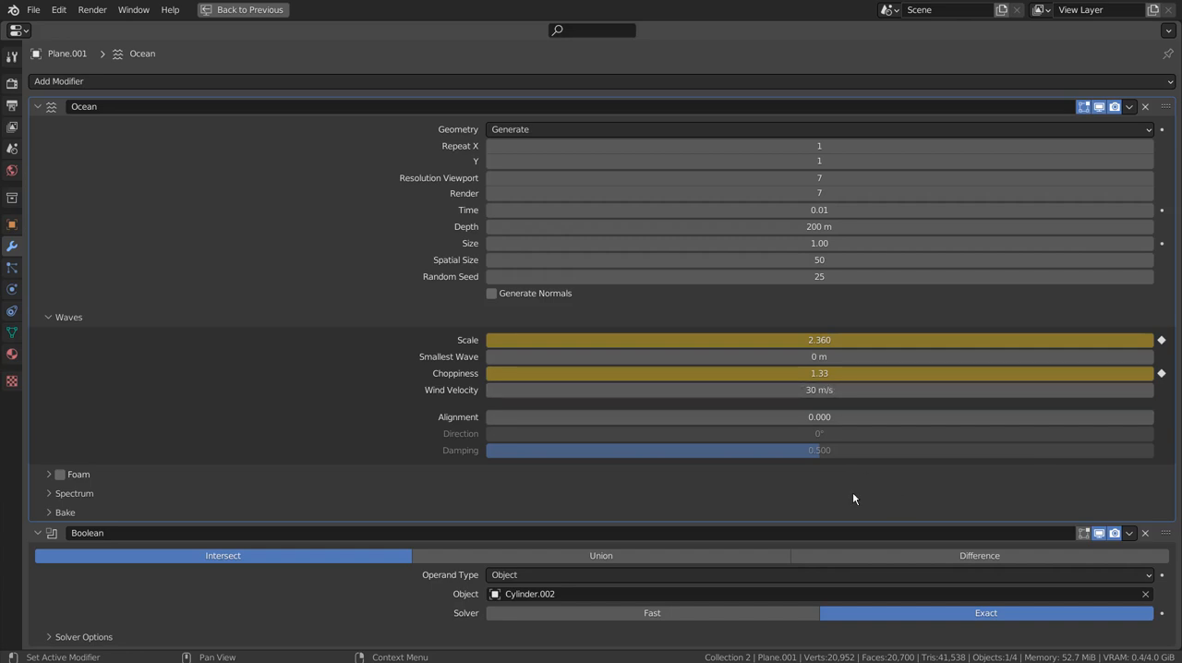
pyautogui.press('ctrl+space')
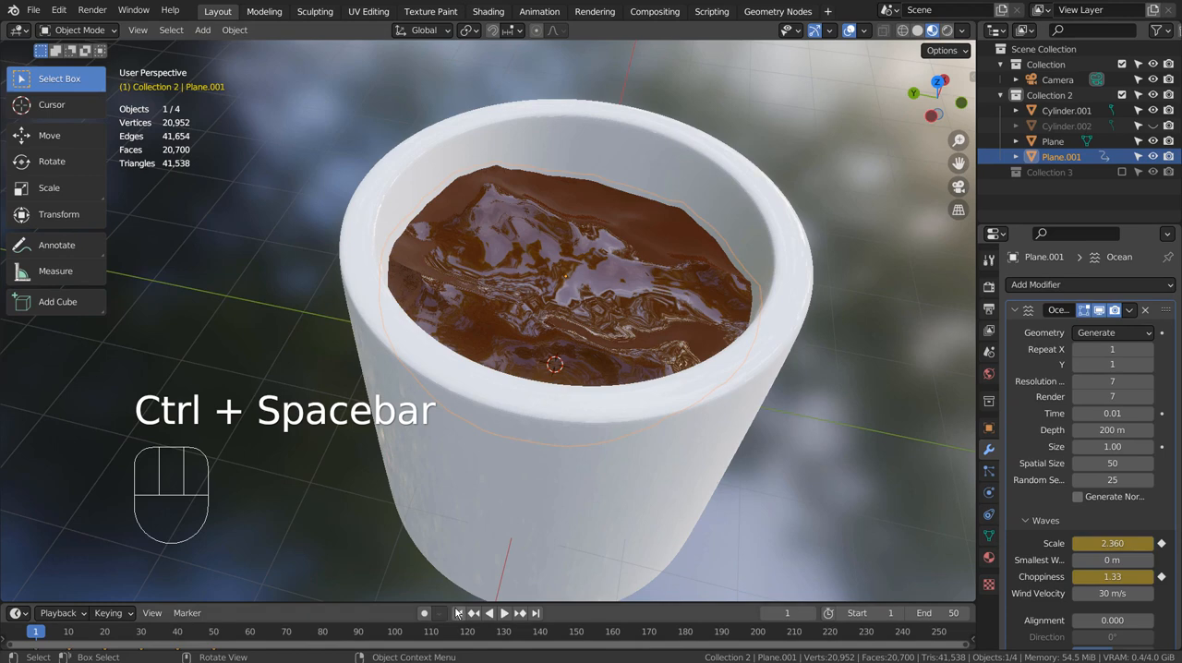